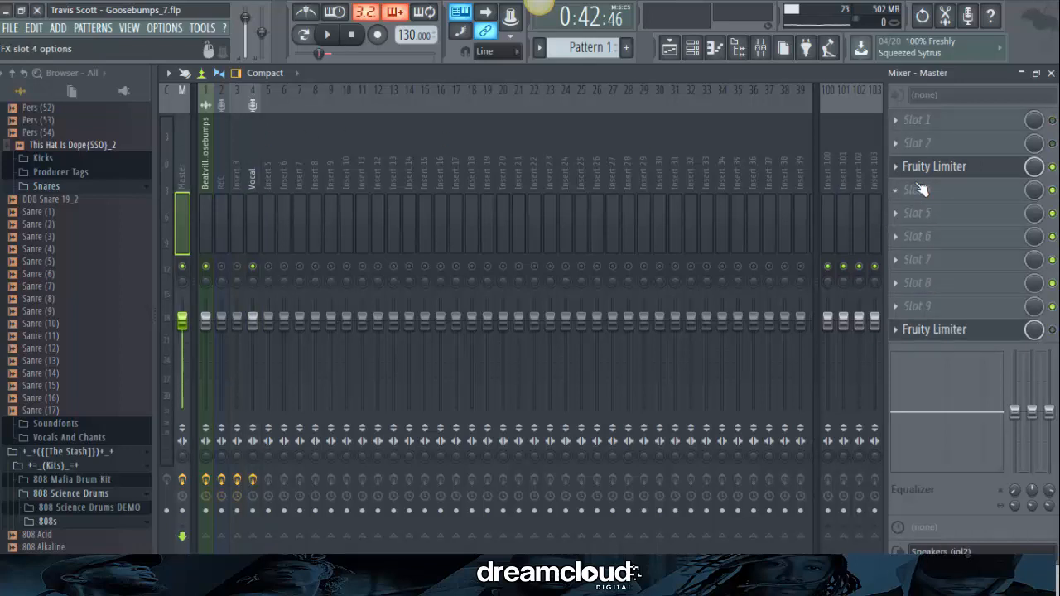
- Replace the Master track's first effect slot with Fruity Limiter and show its settings
right_click(934, 166)
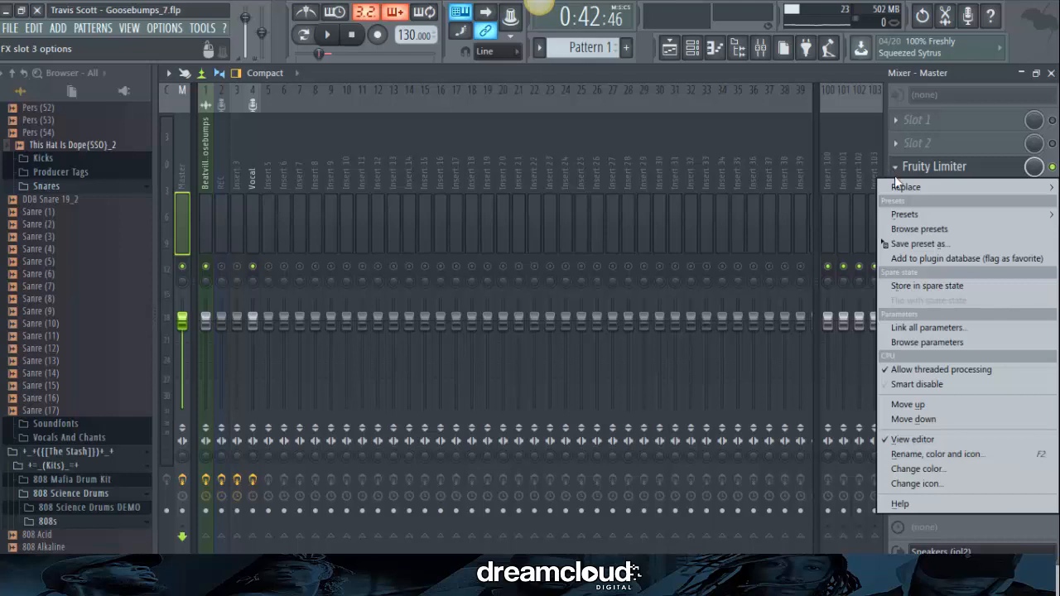
left_click(904, 185)
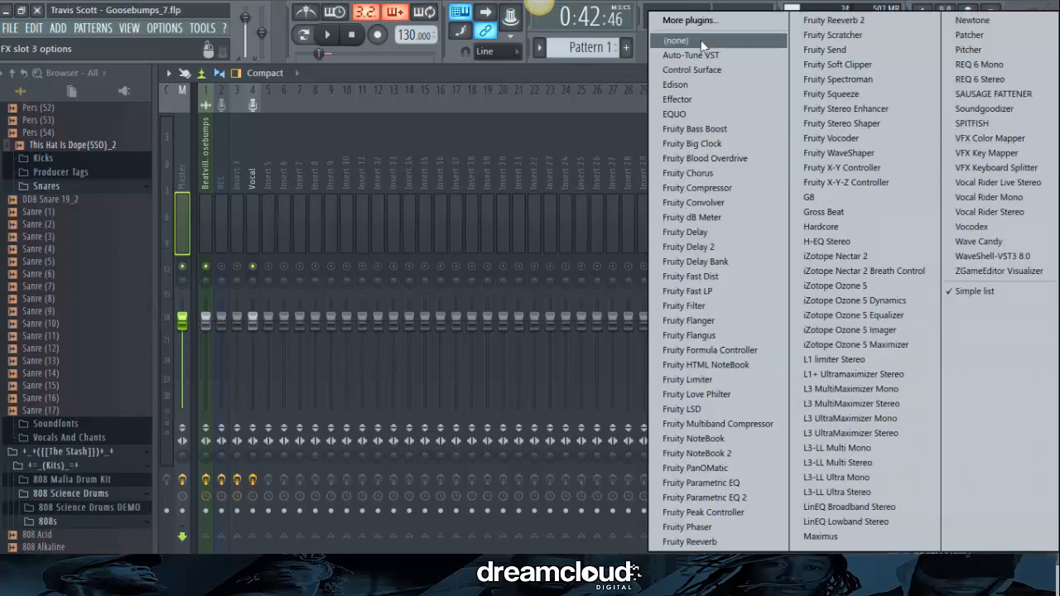
left_click(687, 379)
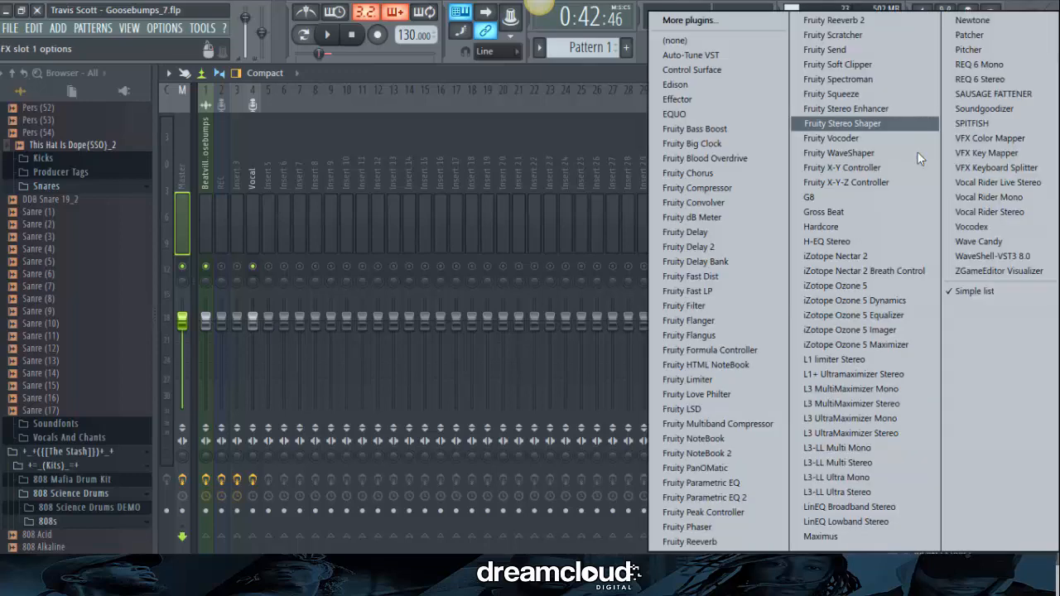
left_click(688, 379)
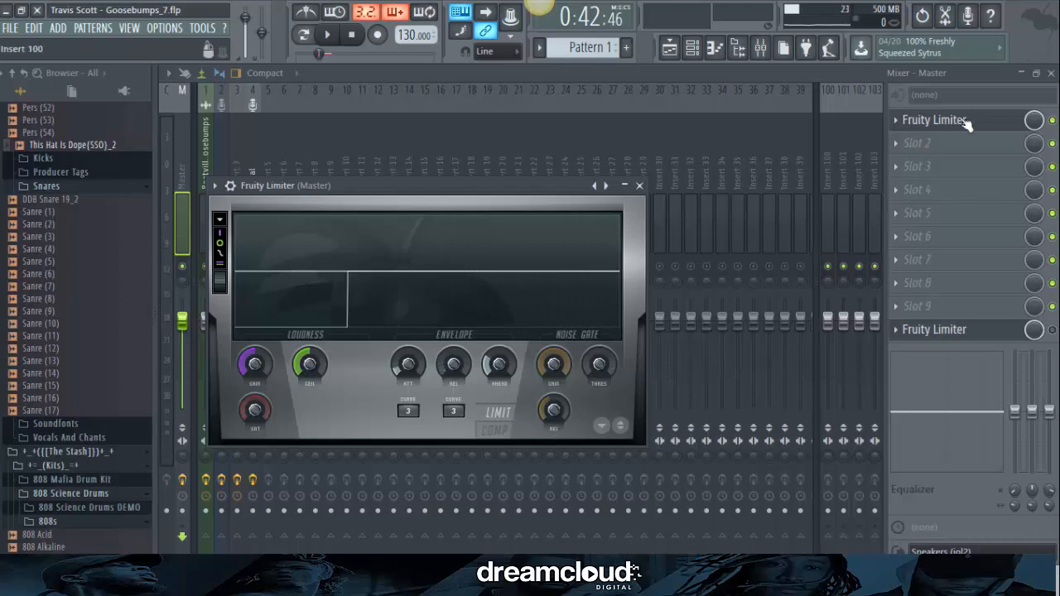
left_click(640, 185)
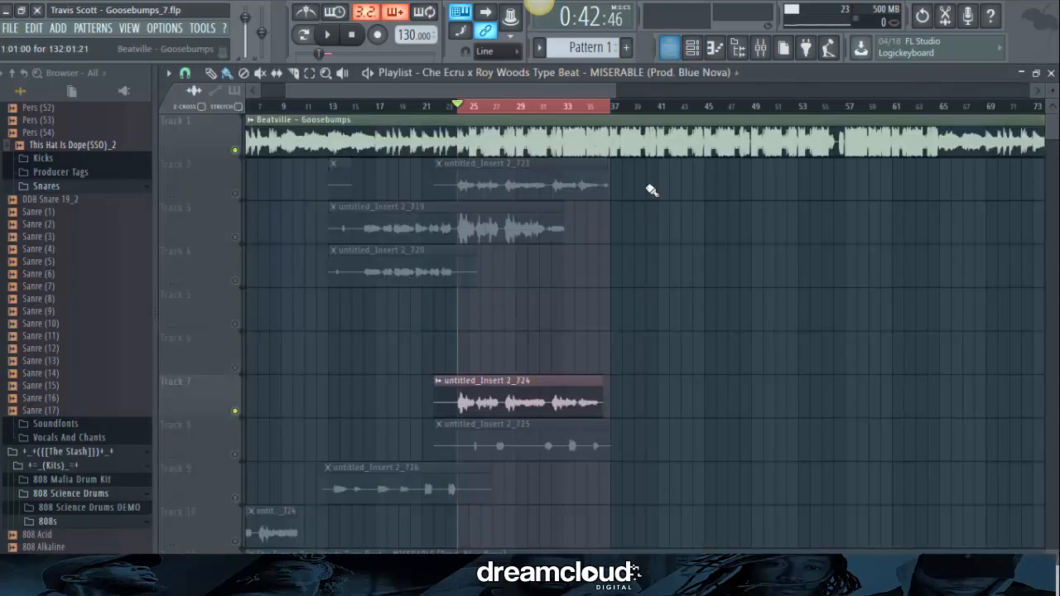
mouse_move(338, 147)
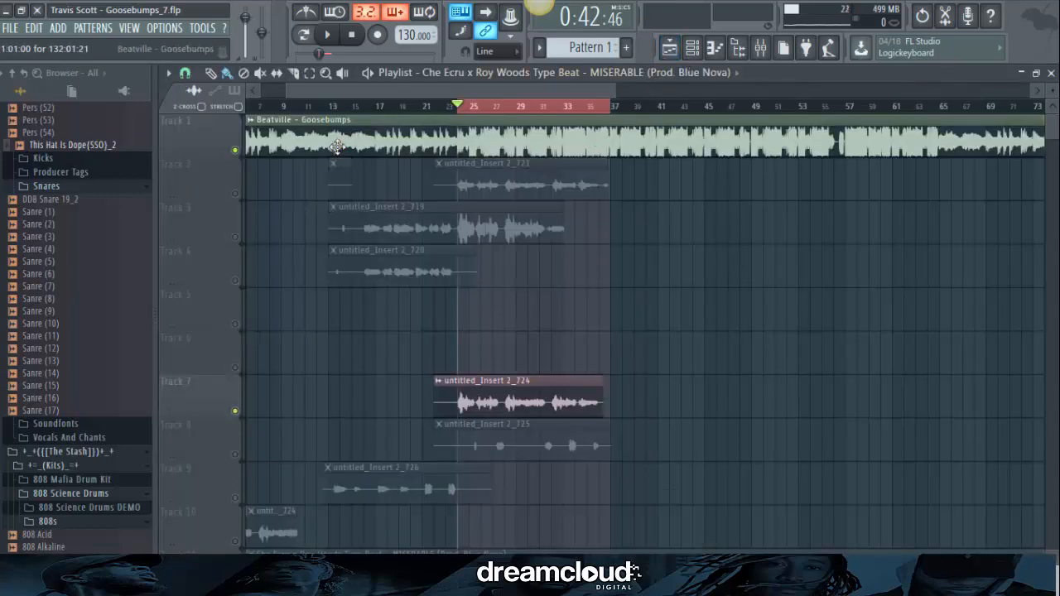
- Play back the Beatville – Goosebumps arrangement with vocal clips, then stop
left_click(326, 34)
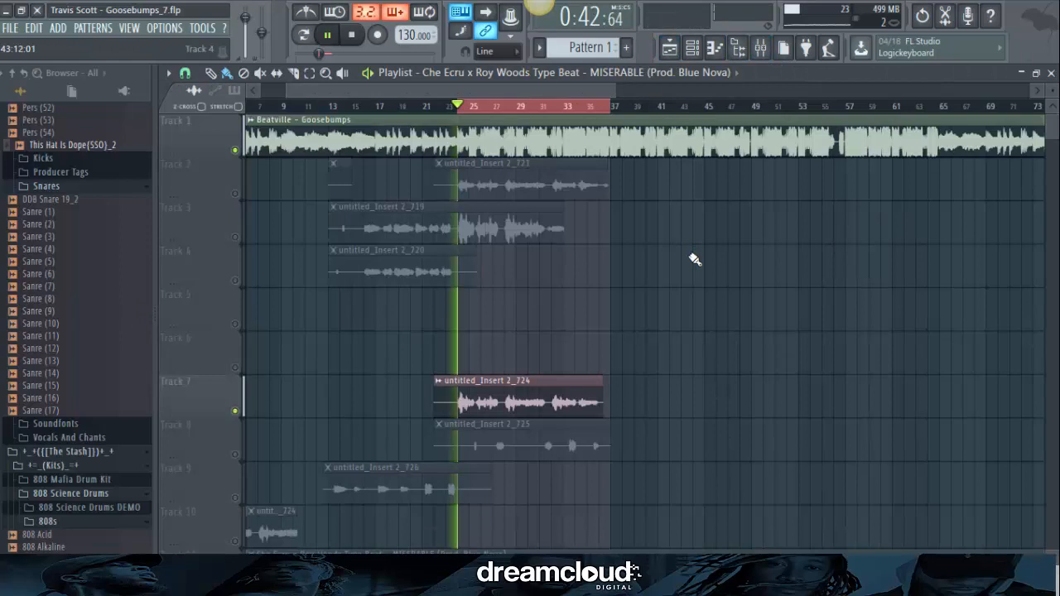
left_click(758, 46)
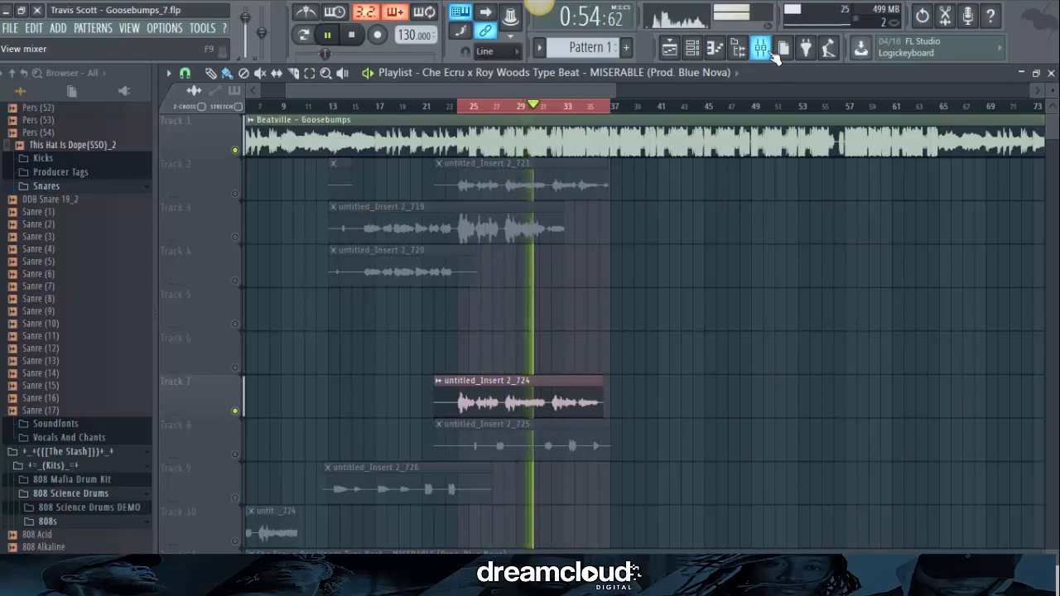
left_click(328, 33)
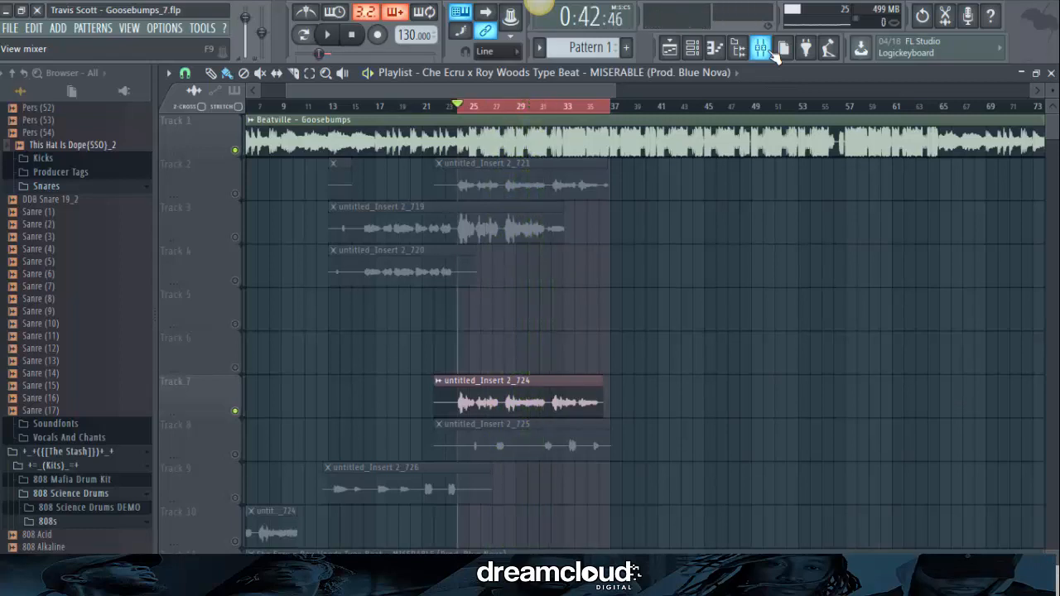
- Show the mixer and bring up the Vocal track's Auto-Tune VST from slot 1
left_click(758, 46)
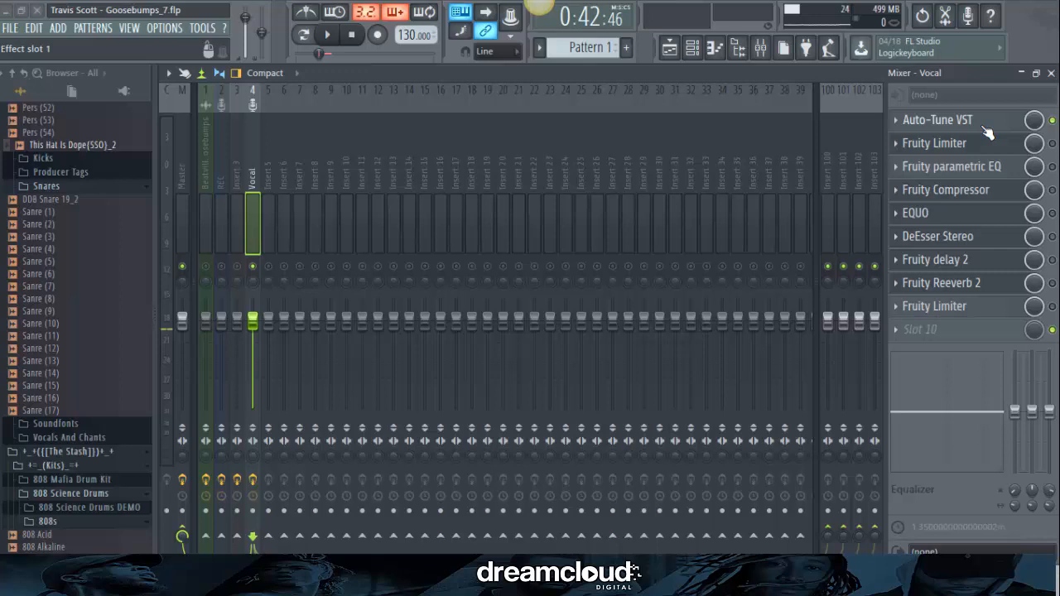
left_click(938, 120)
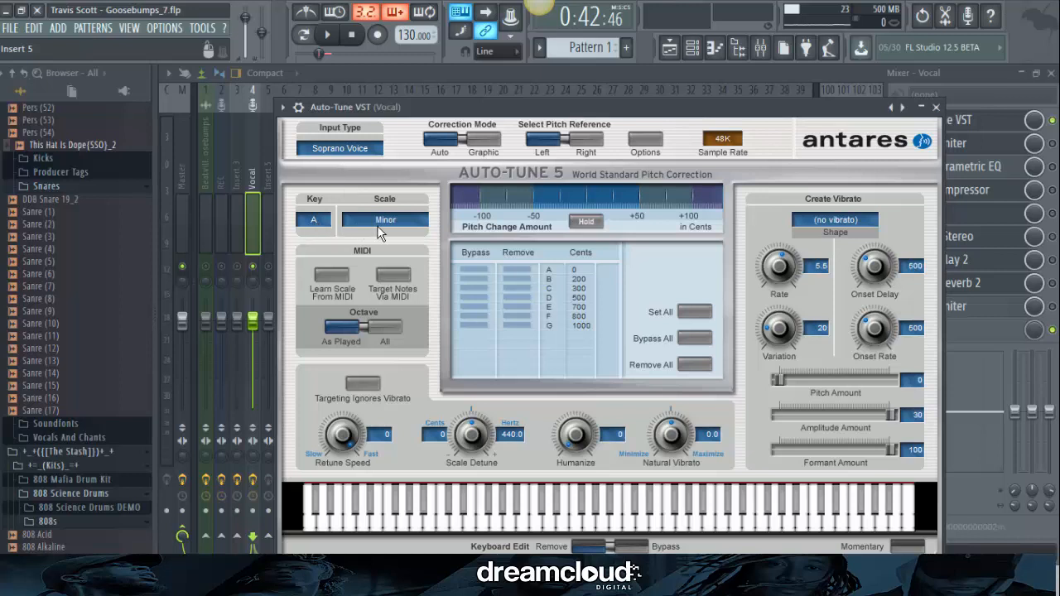
mouse_move(391, 429)
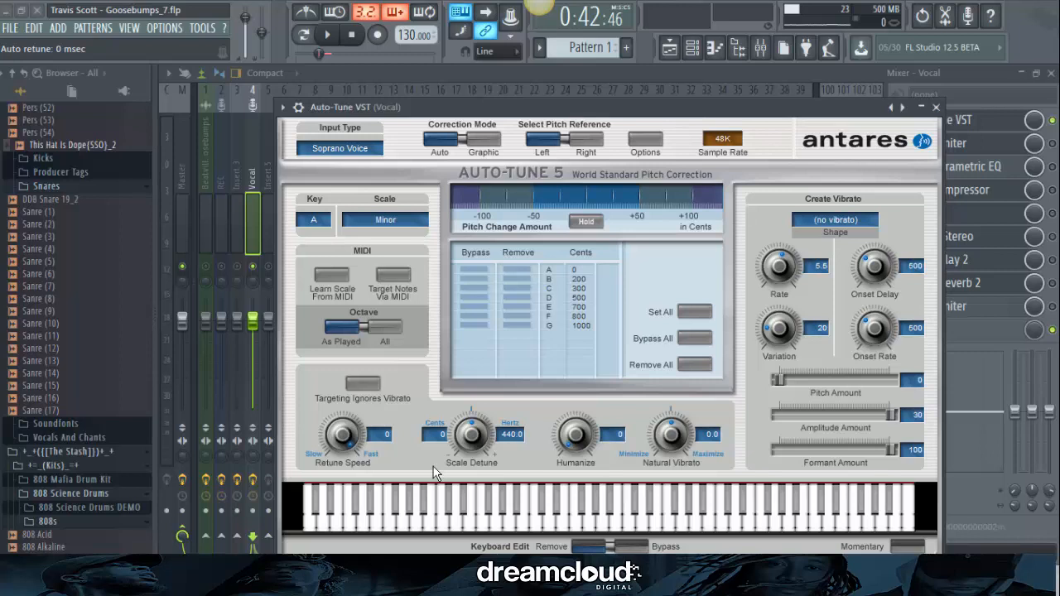
mouse_move(441, 470)
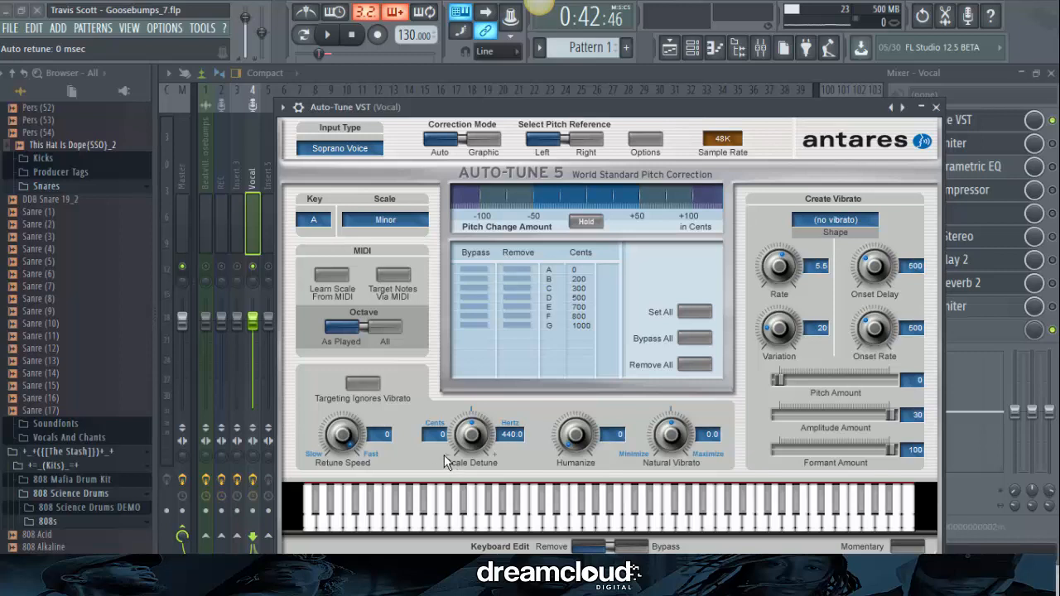
mouse_move(447, 453)
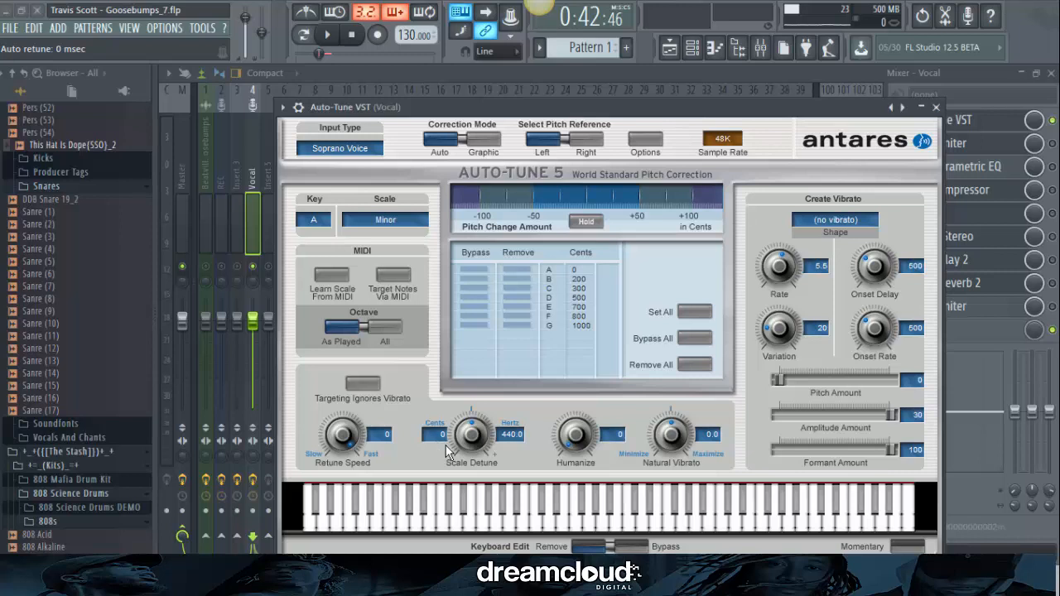
mouse_move(609, 457)
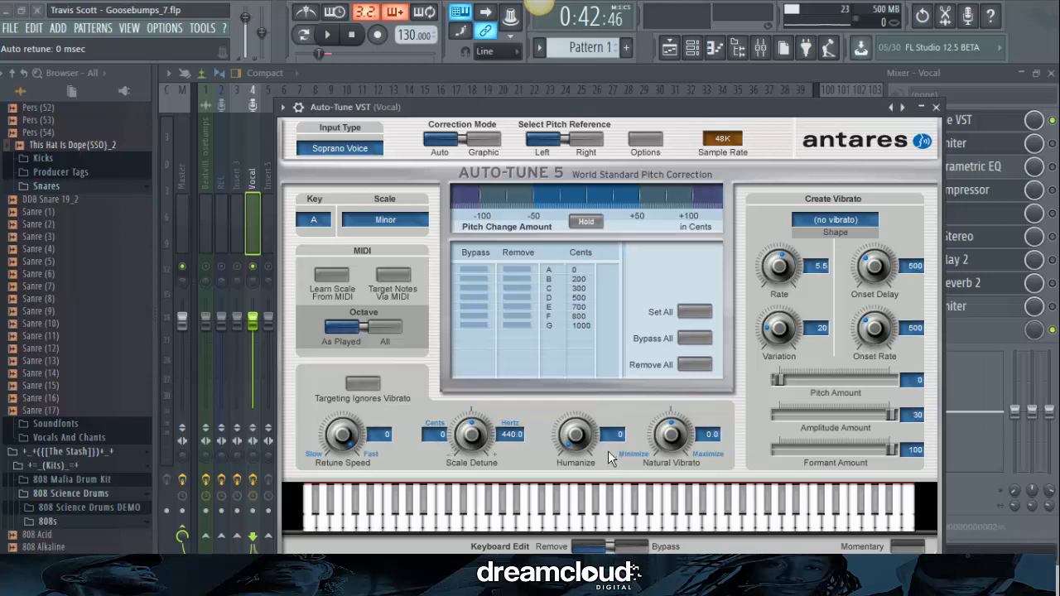
mouse_move(579, 484)
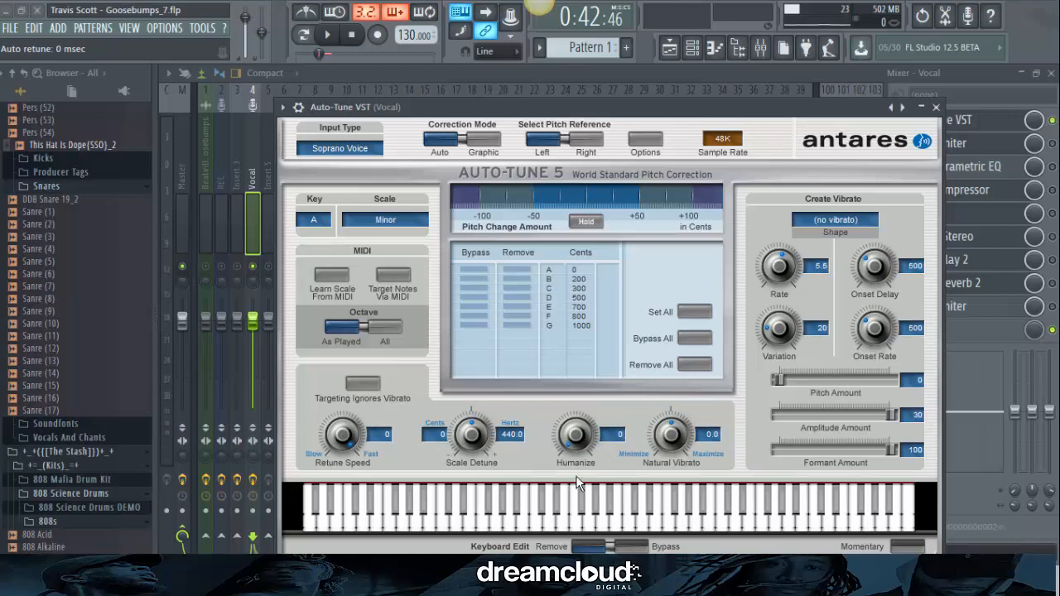
mouse_move(838, 449)
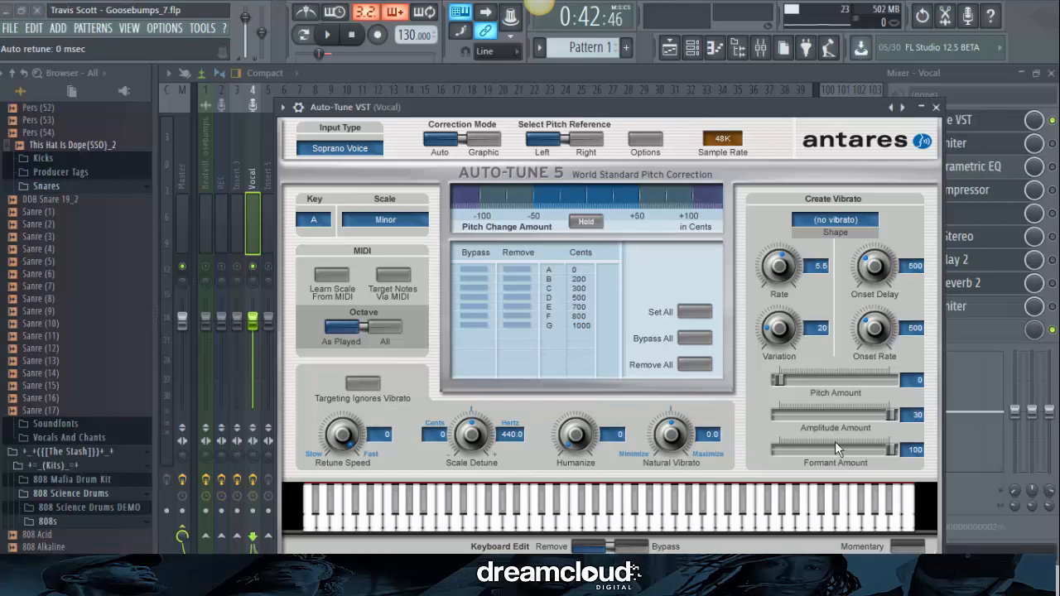
mouse_move(770, 285)
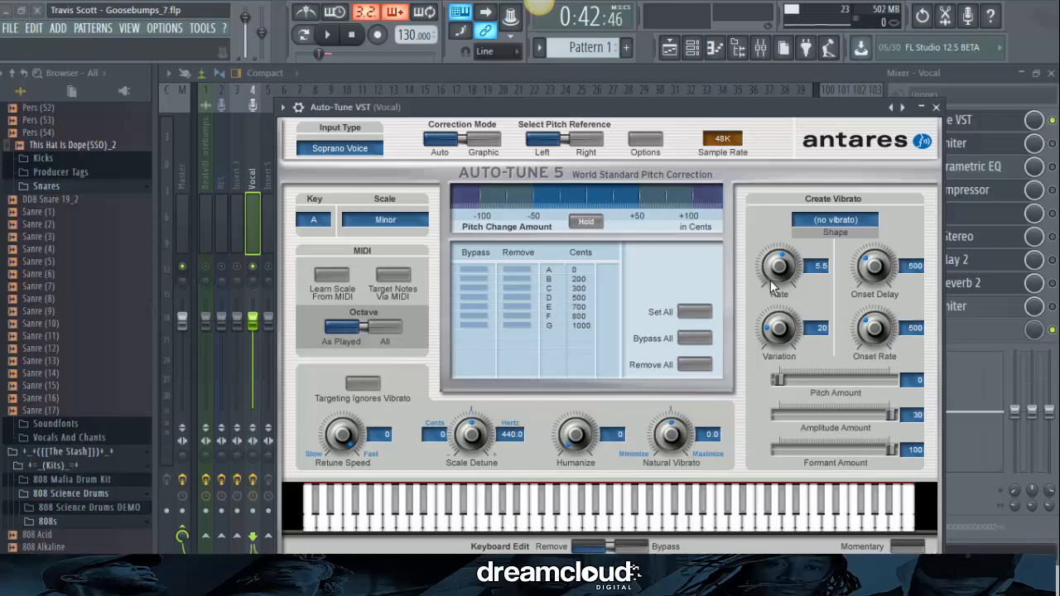
mouse_move(798, 332)
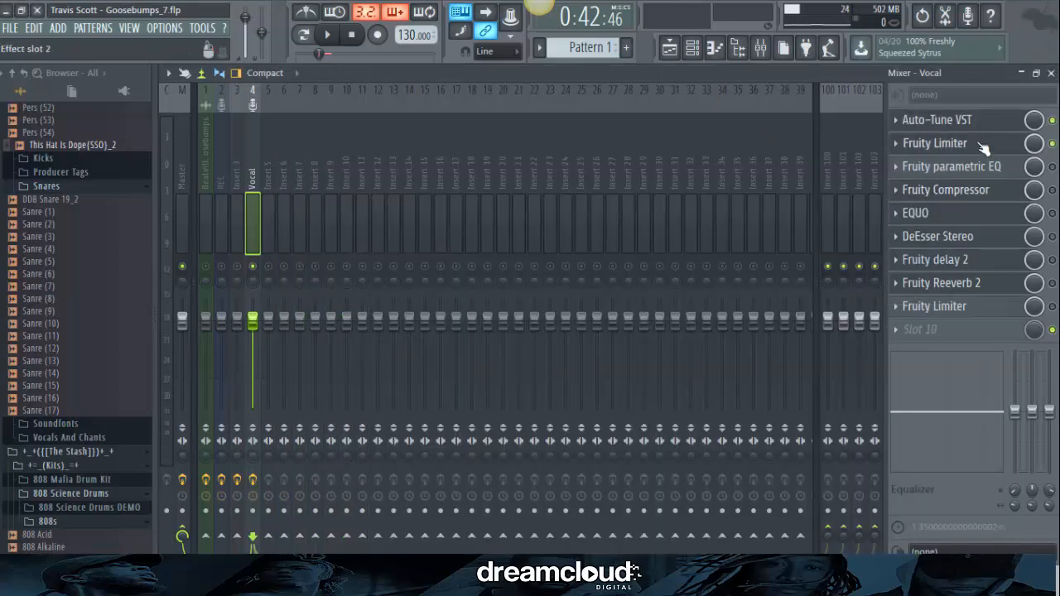
- Show the Vocal track's Fruity Limiter and audition the mix through it, then stop
left_click(934, 142)
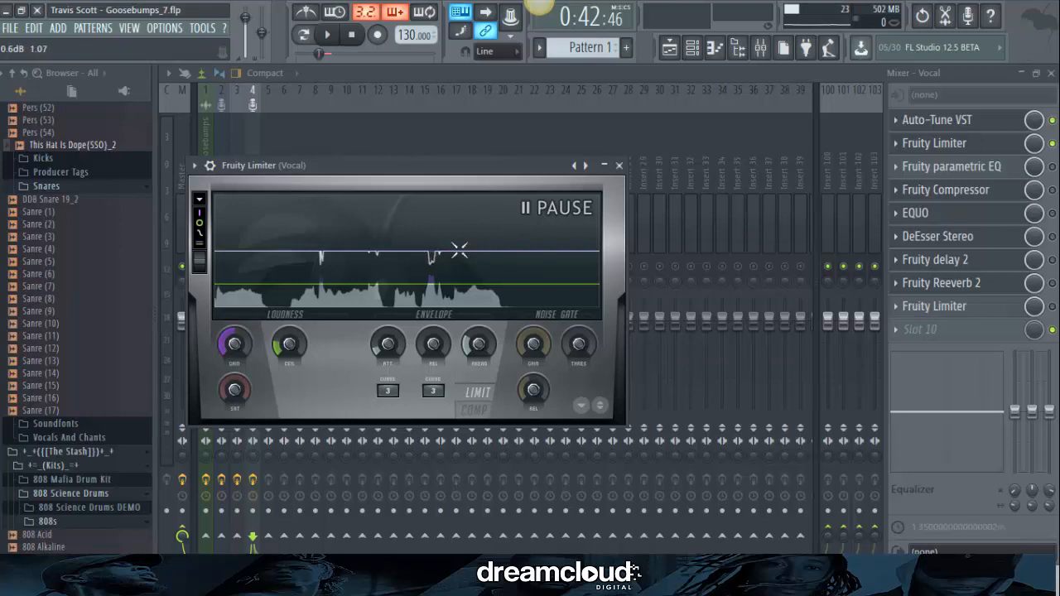
left_click(352, 35)
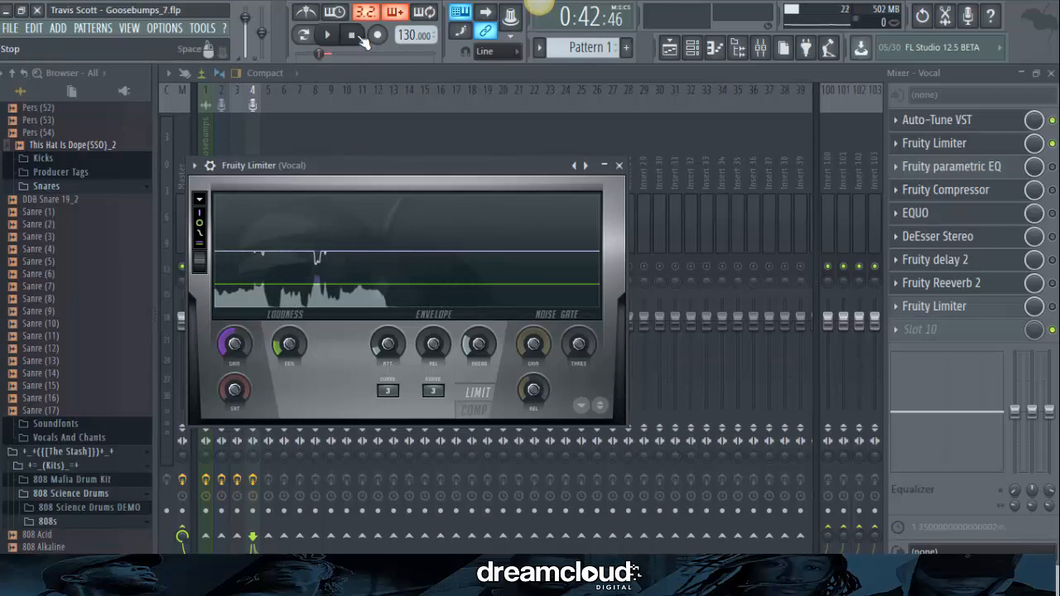
left_click(326, 33)
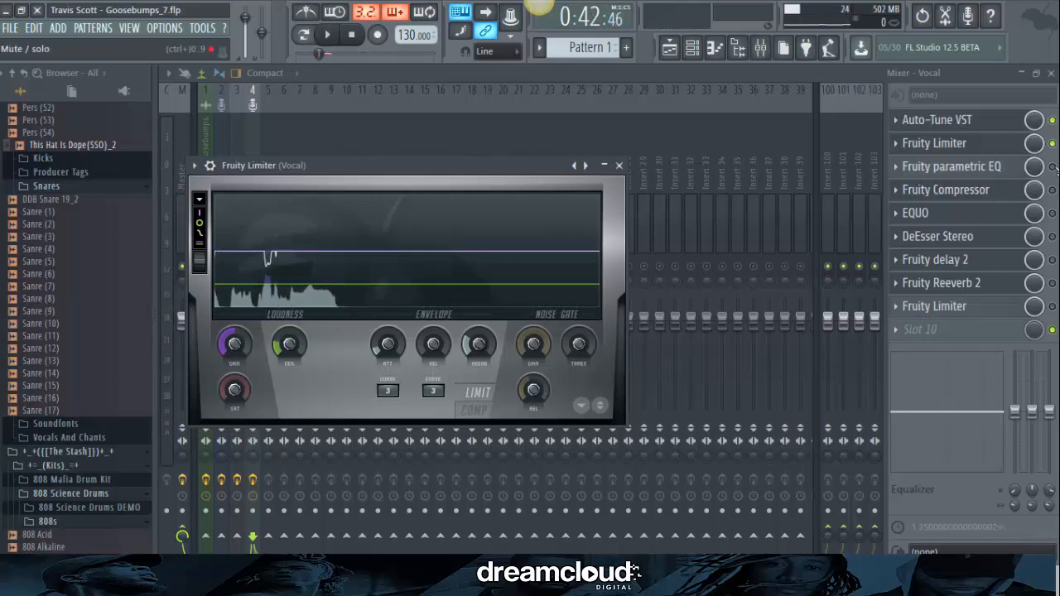
- Close the Vocal limiter and review the Vocal Fruity parametric EQ bands
left_click(951, 166)
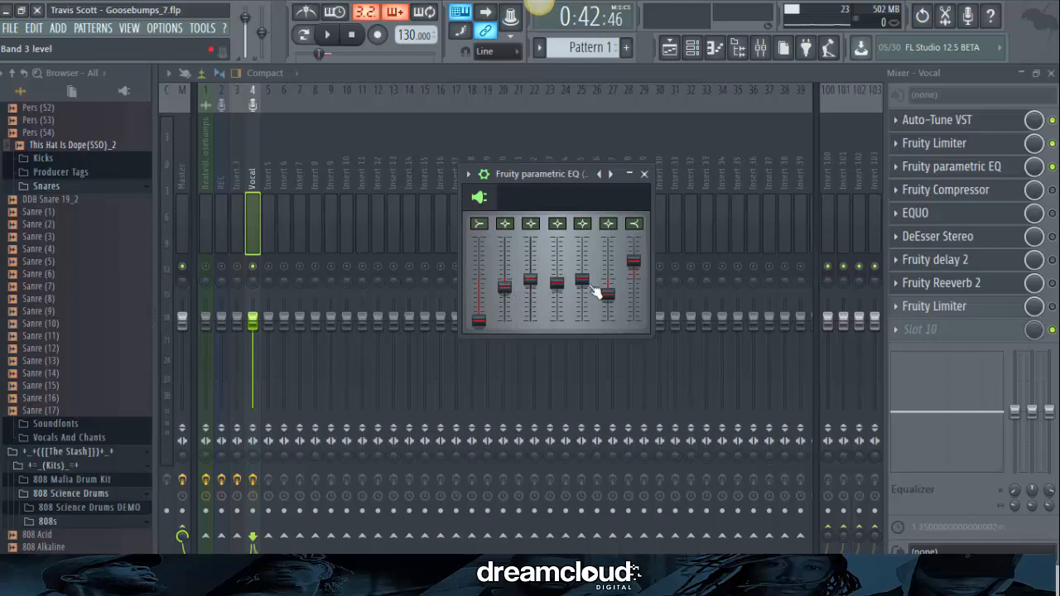
mouse_move(557, 285)
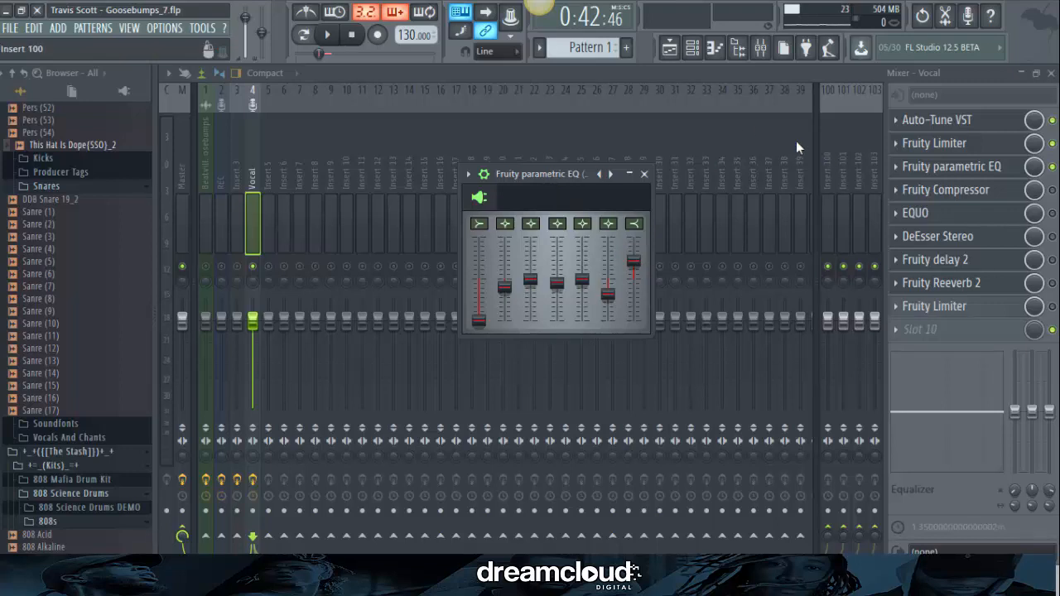
left_click(643, 174)
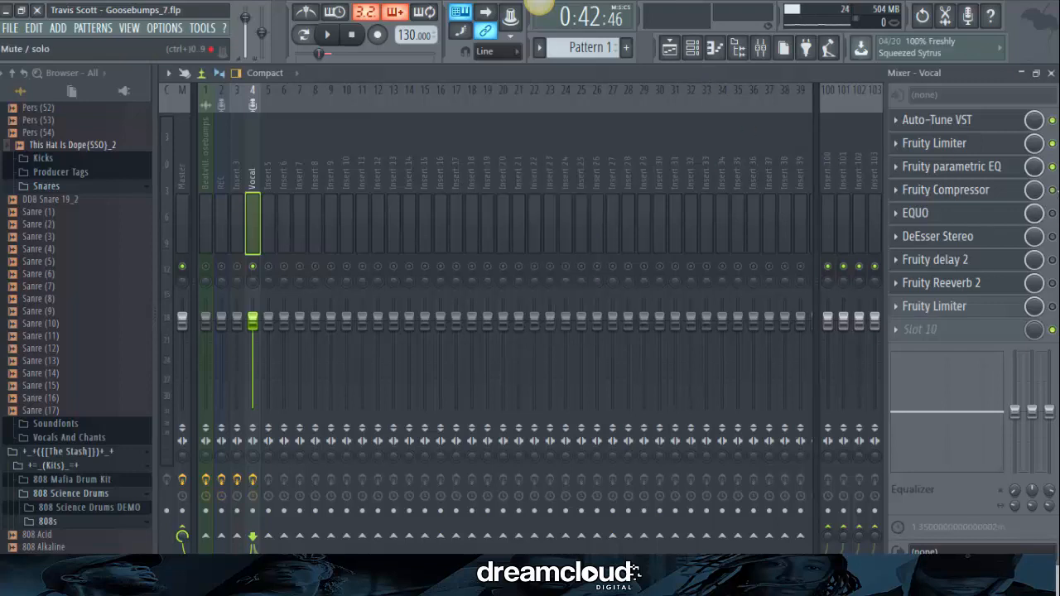
left_click(944, 189)
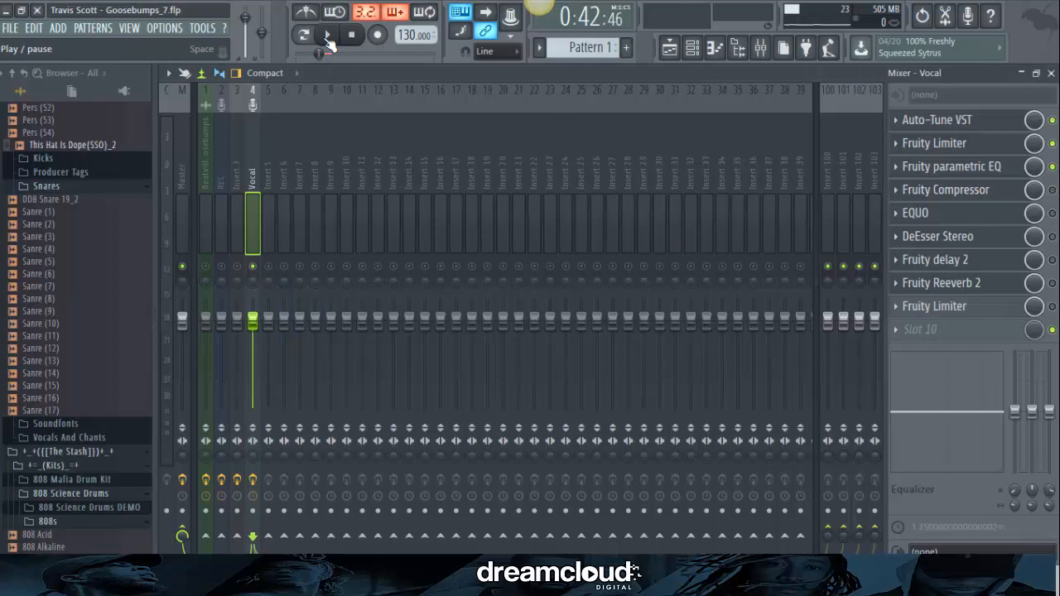
- Play the whole mix briefly and stop playback
left_click(328, 35)
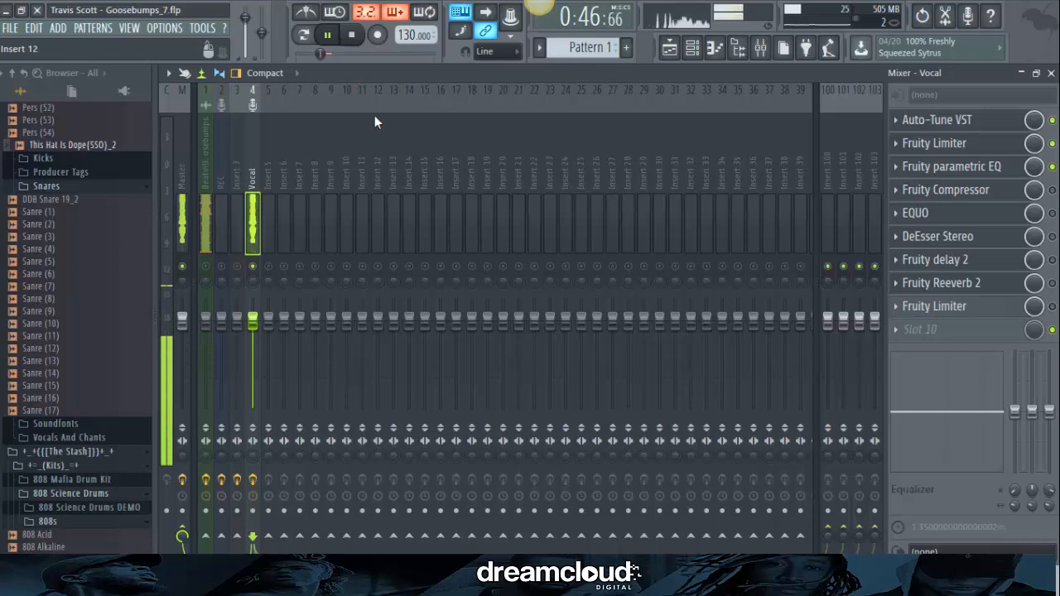
left_click(327, 34)
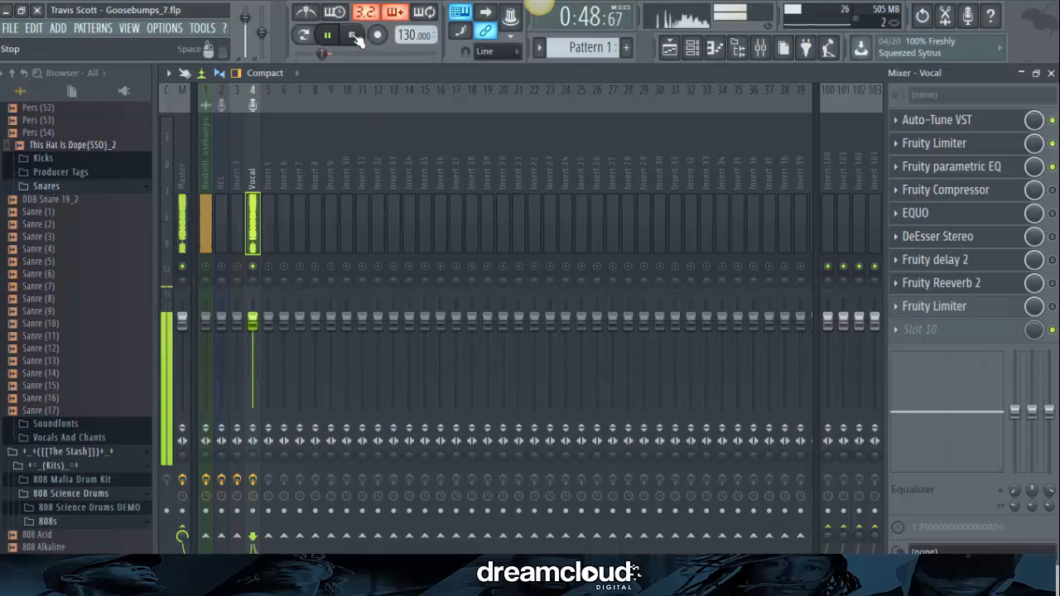
left_click(351, 33)
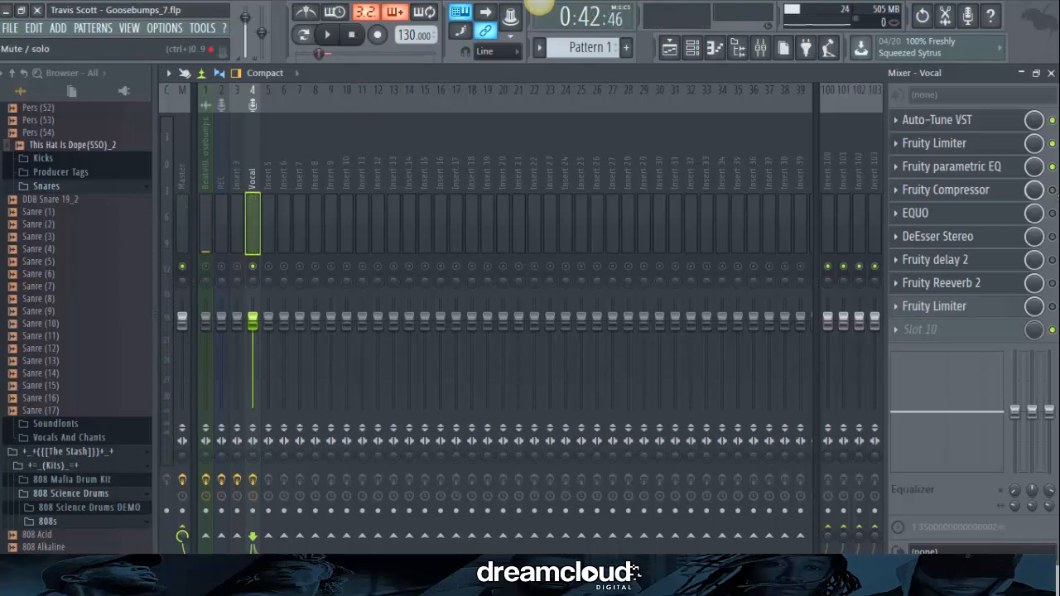
- Audition the vocal through its Fruity Compressor settings, then stop
left_click(944, 189)
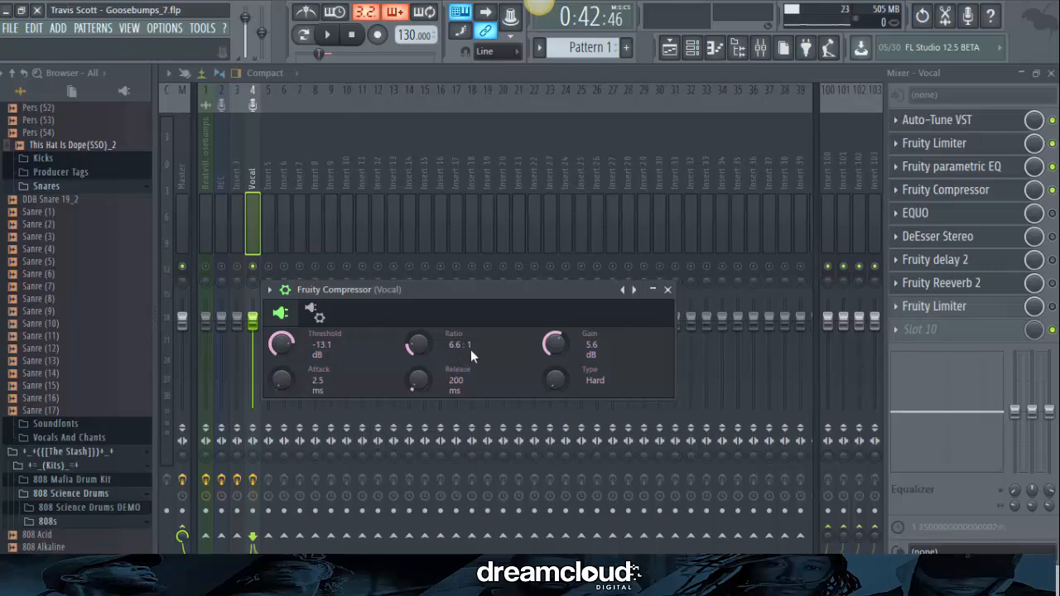
mouse_move(606, 353)
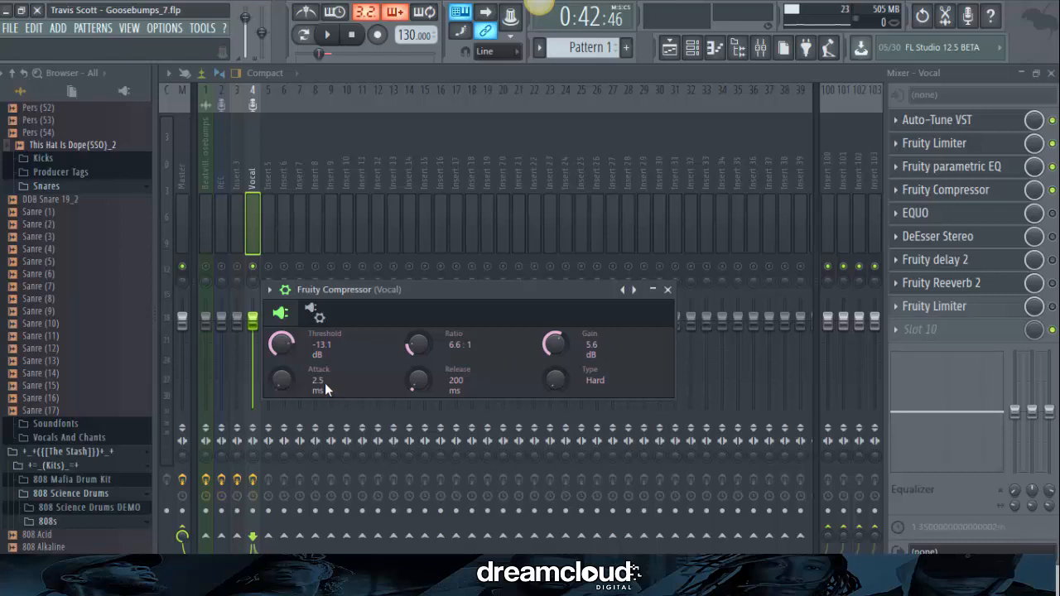
mouse_move(472, 391)
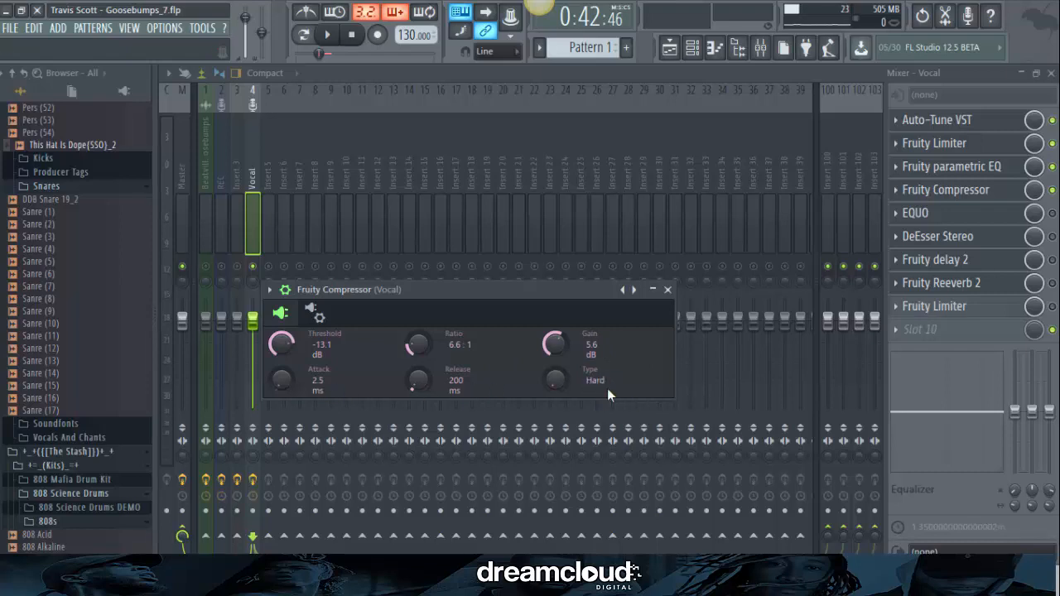
left_click(327, 35)
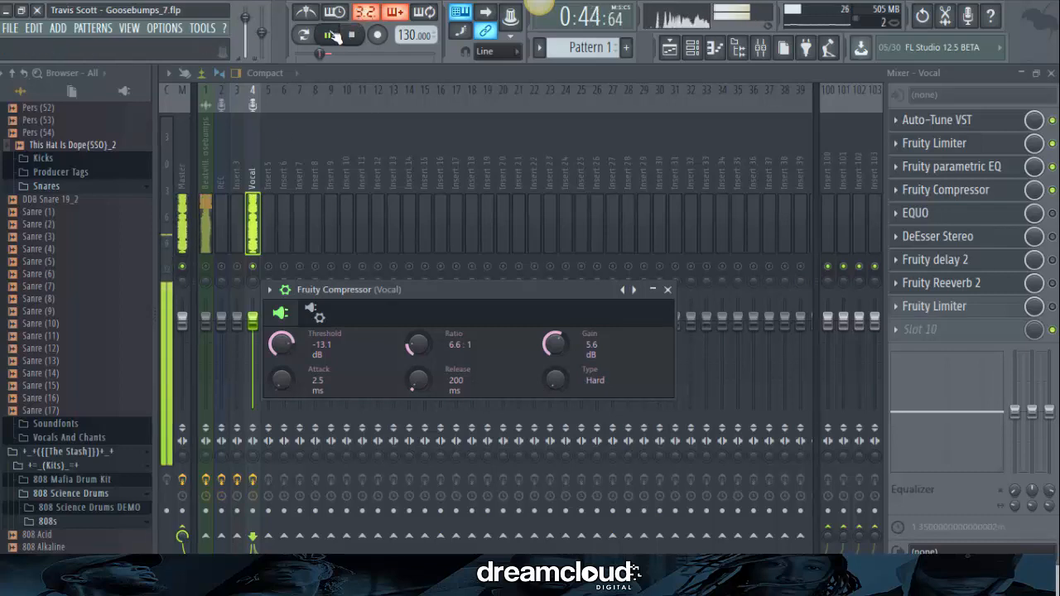
left_click(327, 34)
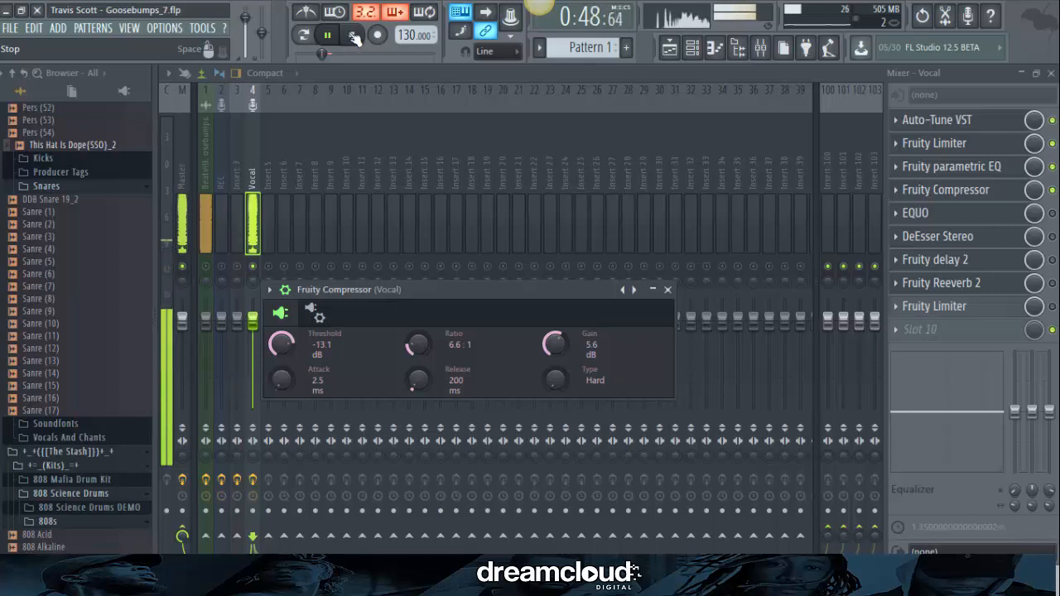
left_click(326, 33)
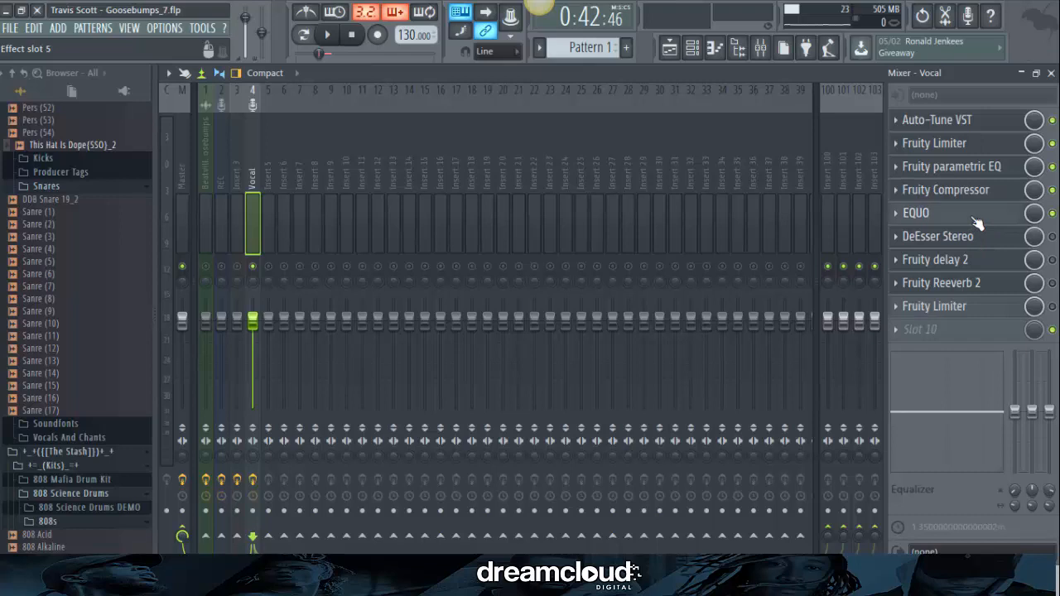
- Audition the vocal through its EQUO graphic EQ, then stop
left_click(916, 212)
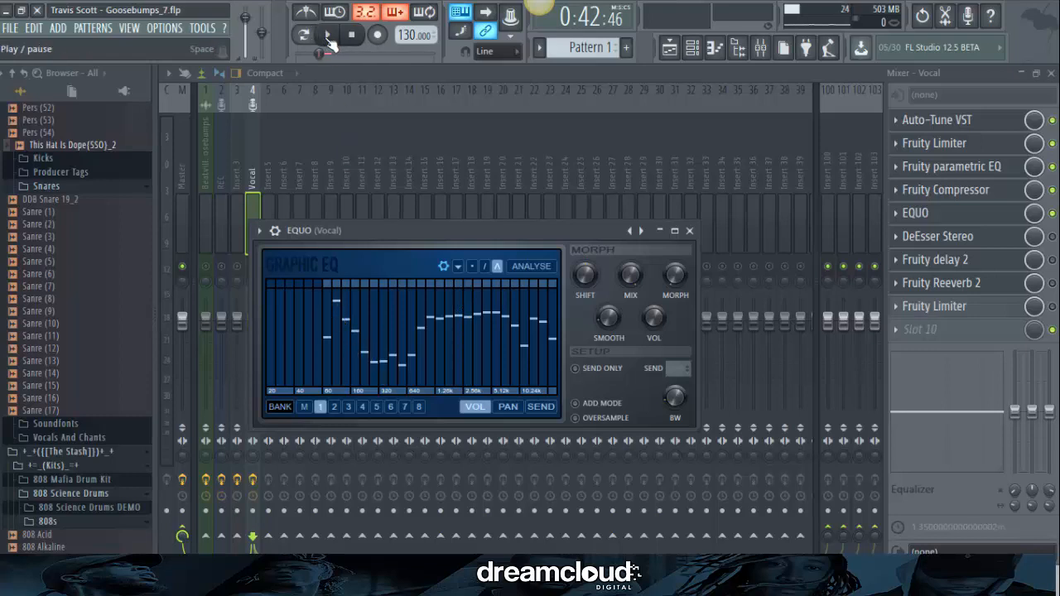
left_click(328, 33)
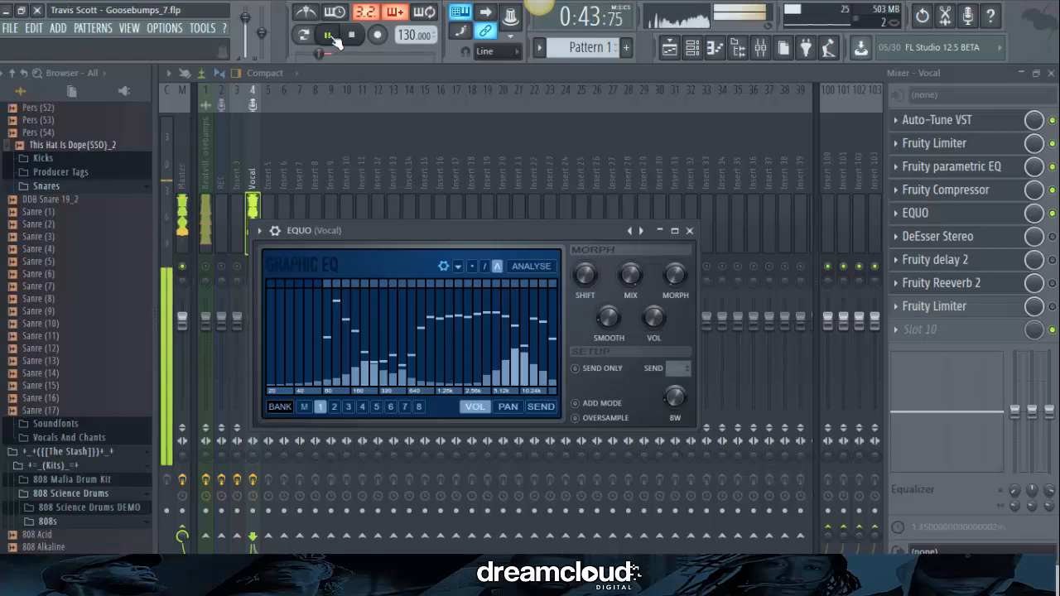
left_click(328, 35)
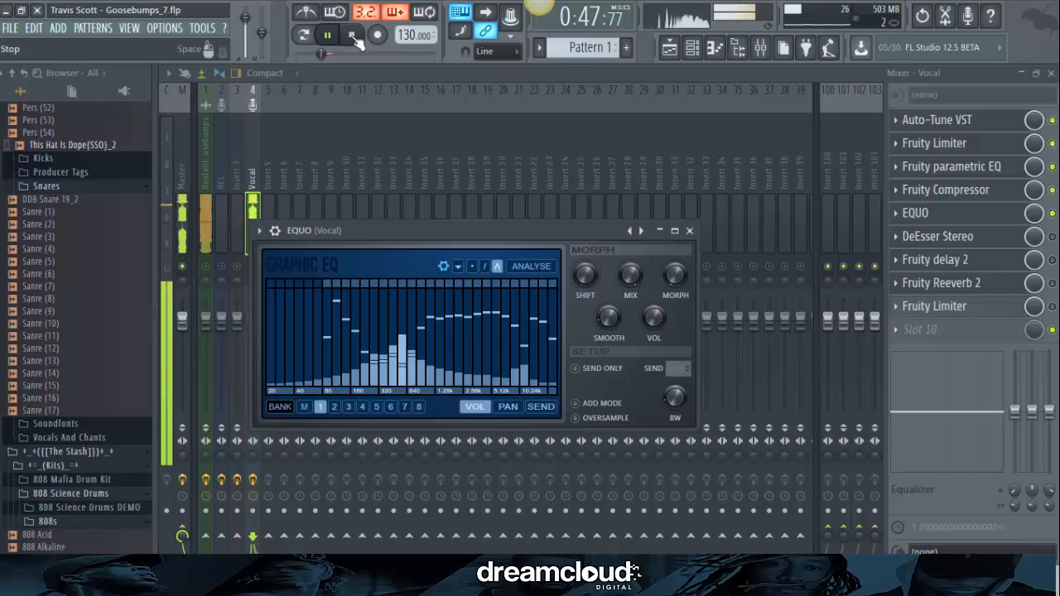
left_click(327, 35)
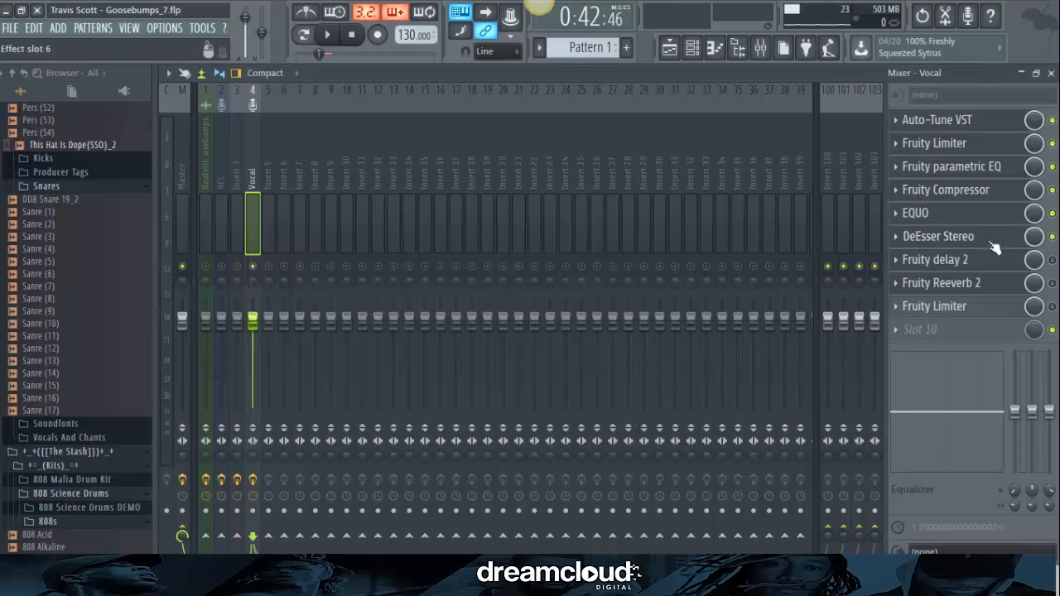
- Choose a sidechain filter type in the vocal's DeEsser Stereo and audition it
left_click(938, 235)
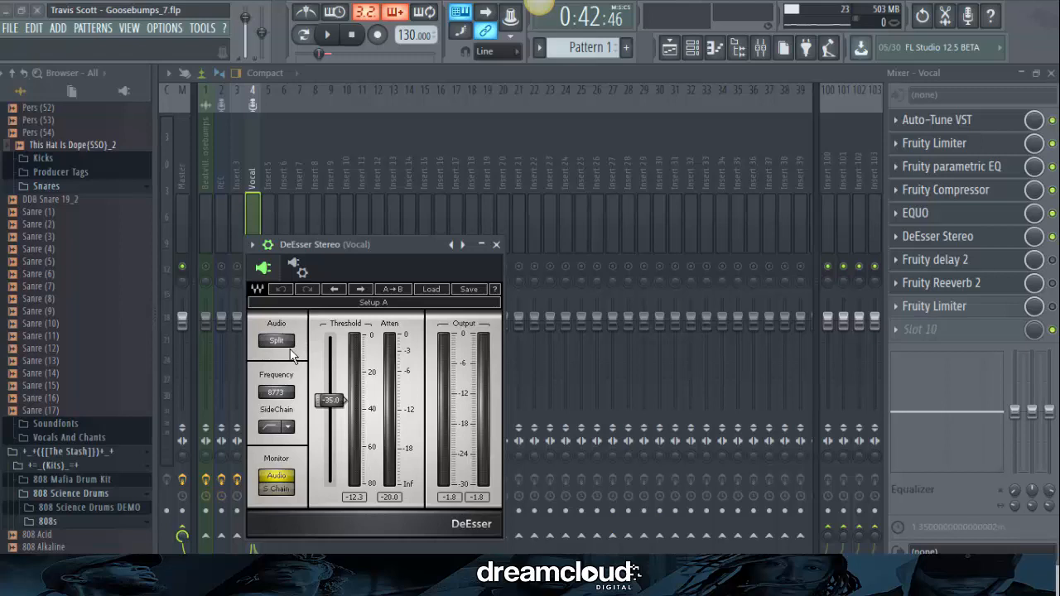
mouse_move(298, 406)
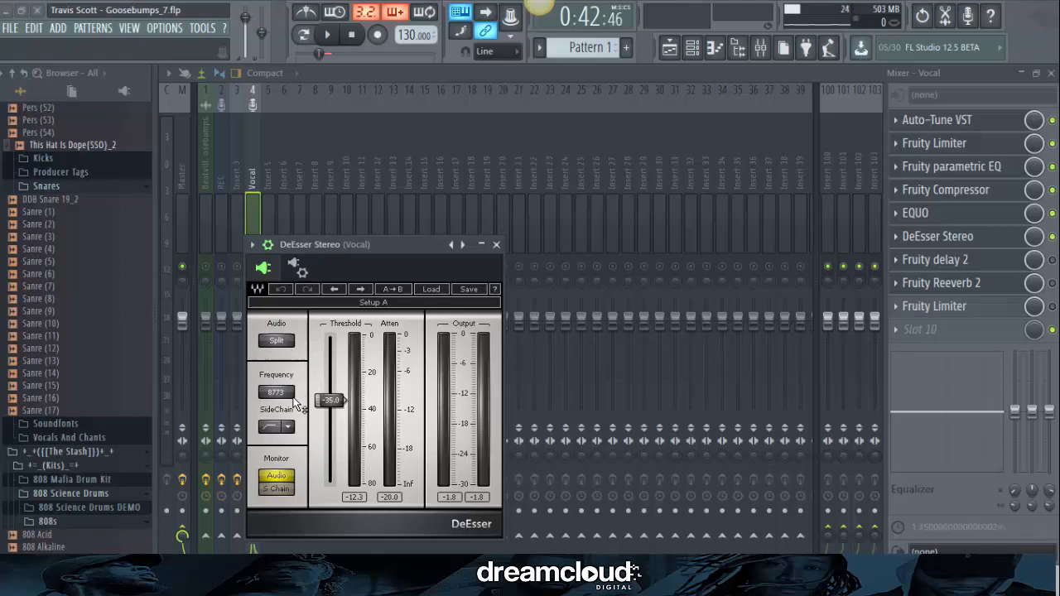
left_click(275, 427)
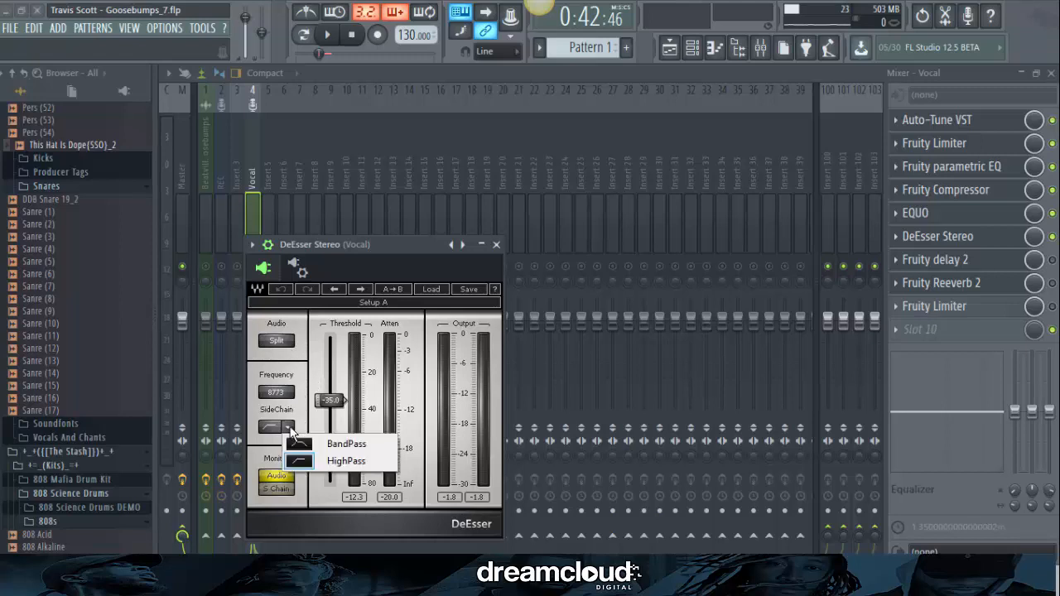
left_click(344, 461)
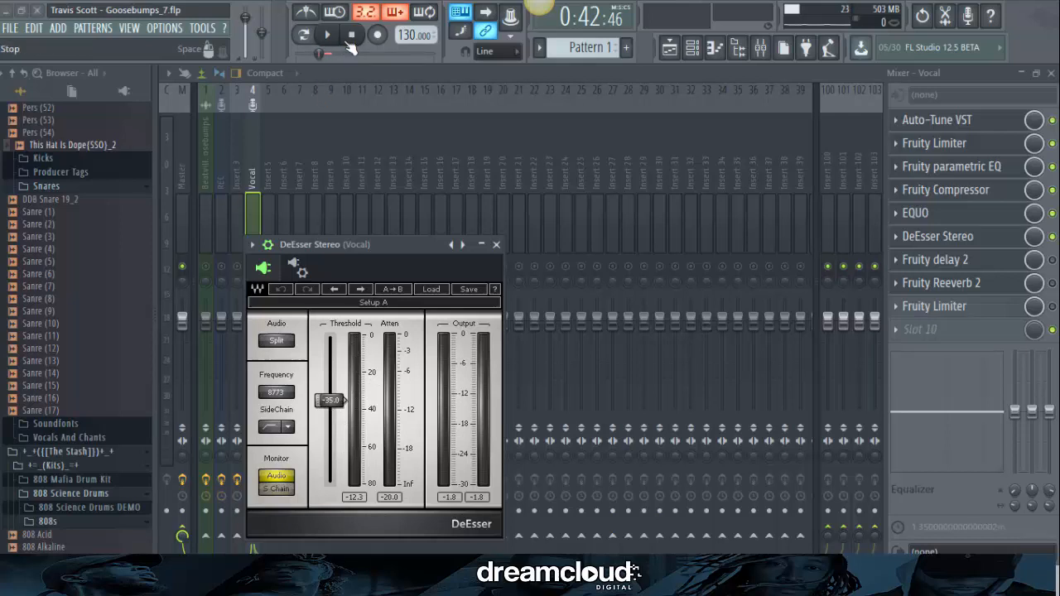
left_click(326, 35)
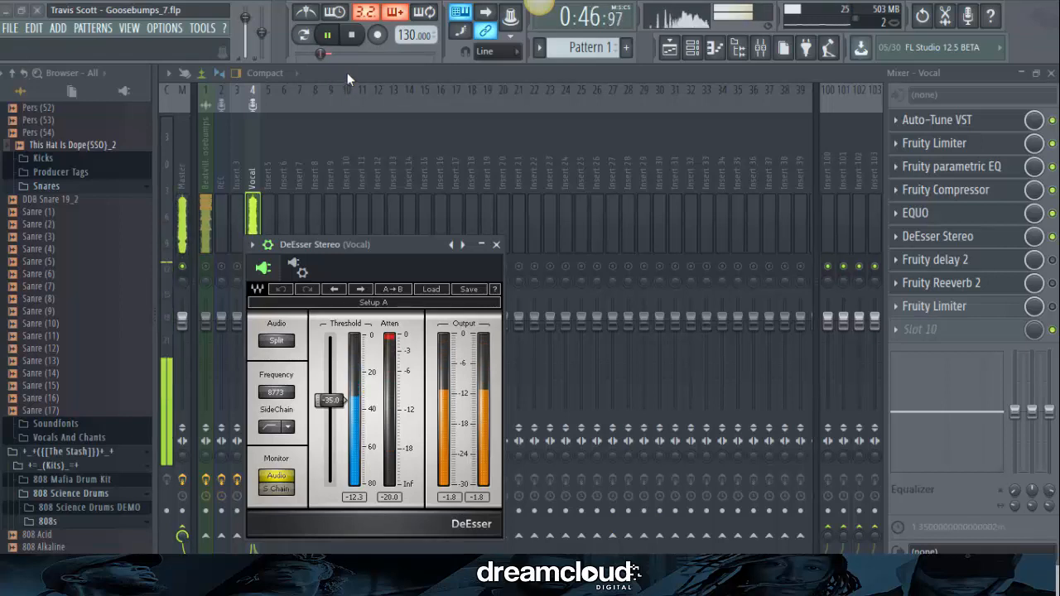
left_click(328, 35)
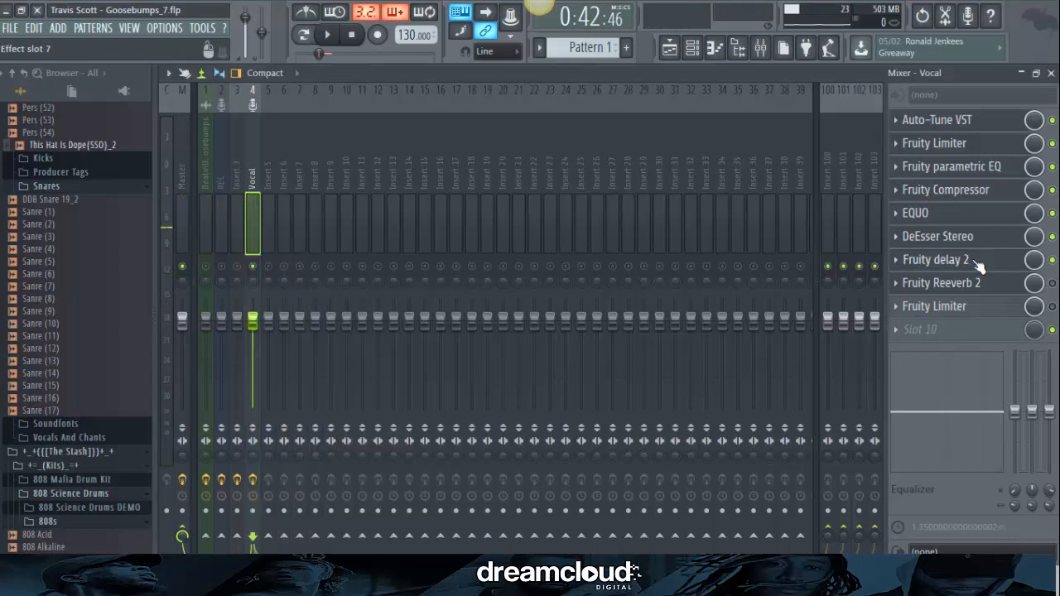
- Inspect the vocal's Fruity delay 2 settings, then play the mix briefly and stop
left_click(935, 258)
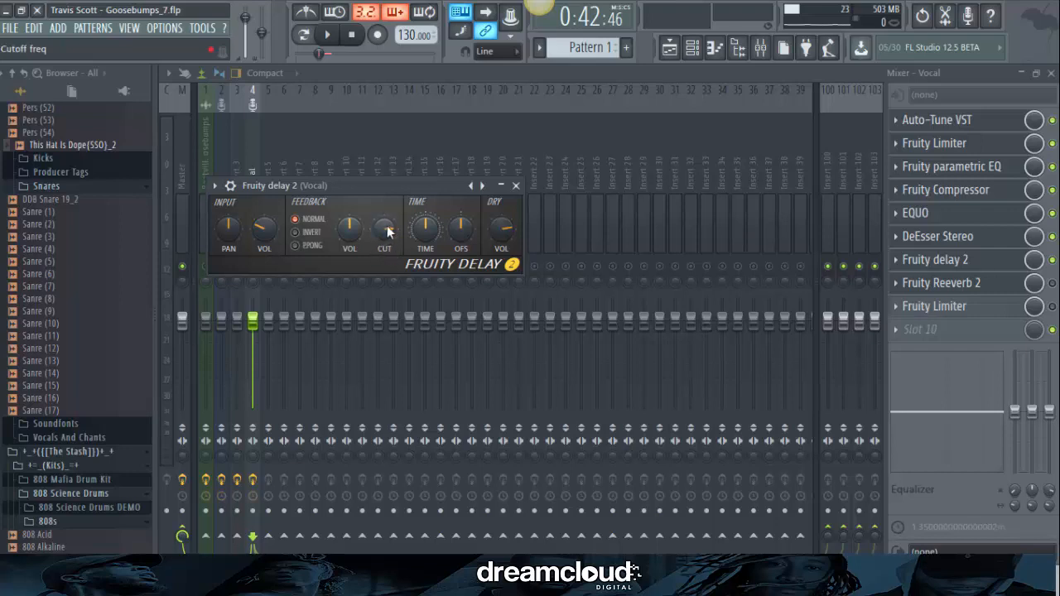
mouse_move(398, 234)
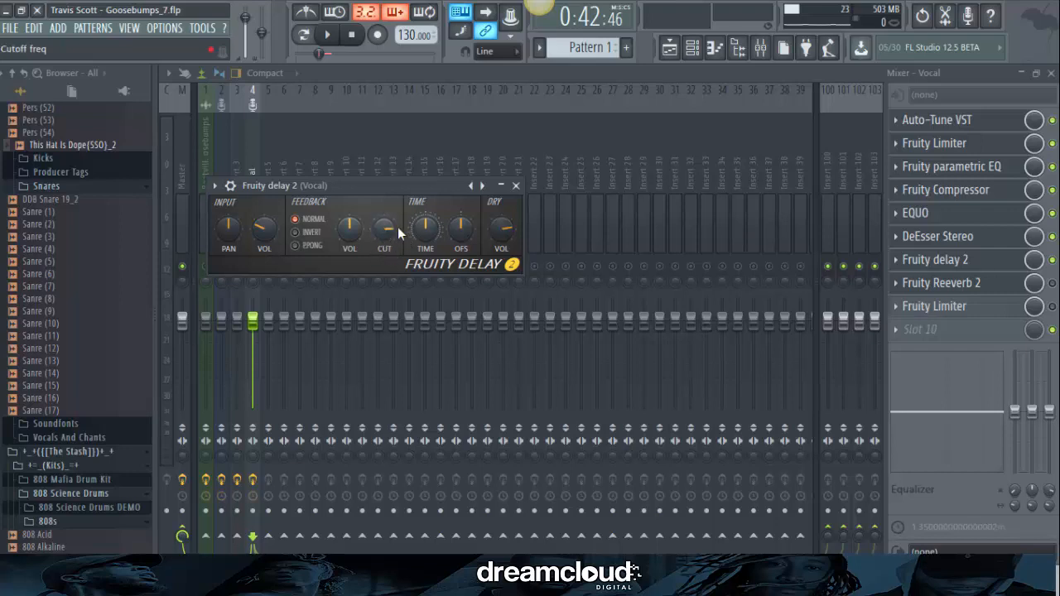
mouse_move(424, 225)
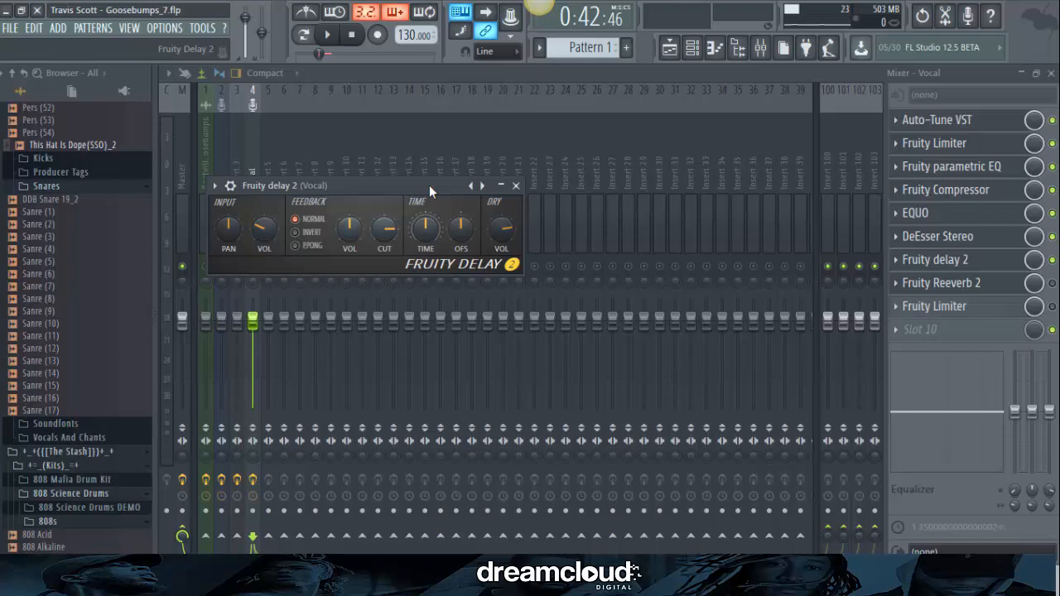
mouse_move(424, 230)
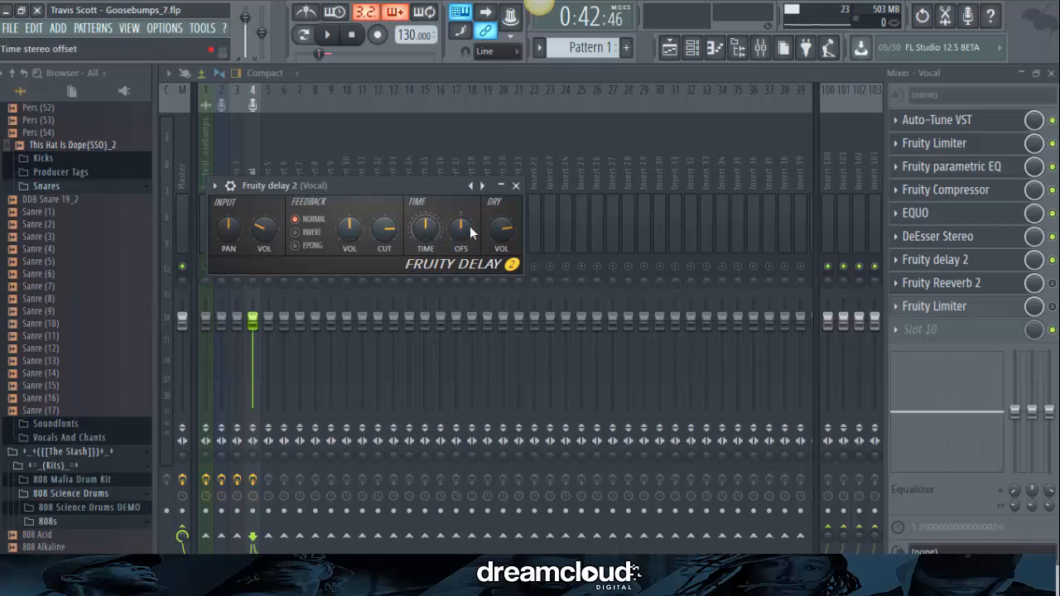
mouse_move(463, 243)
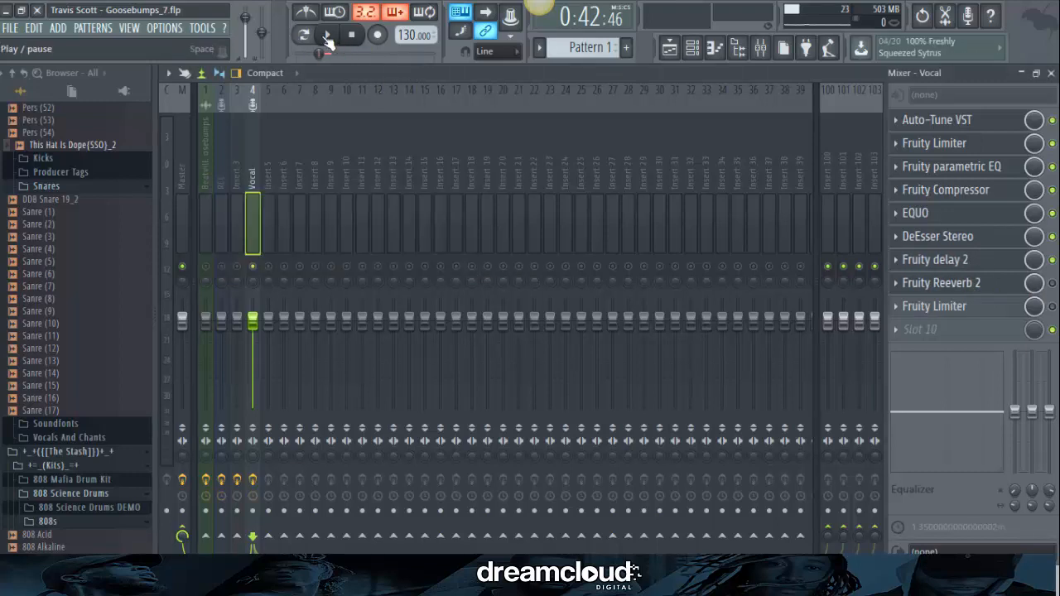
left_click(326, 35)
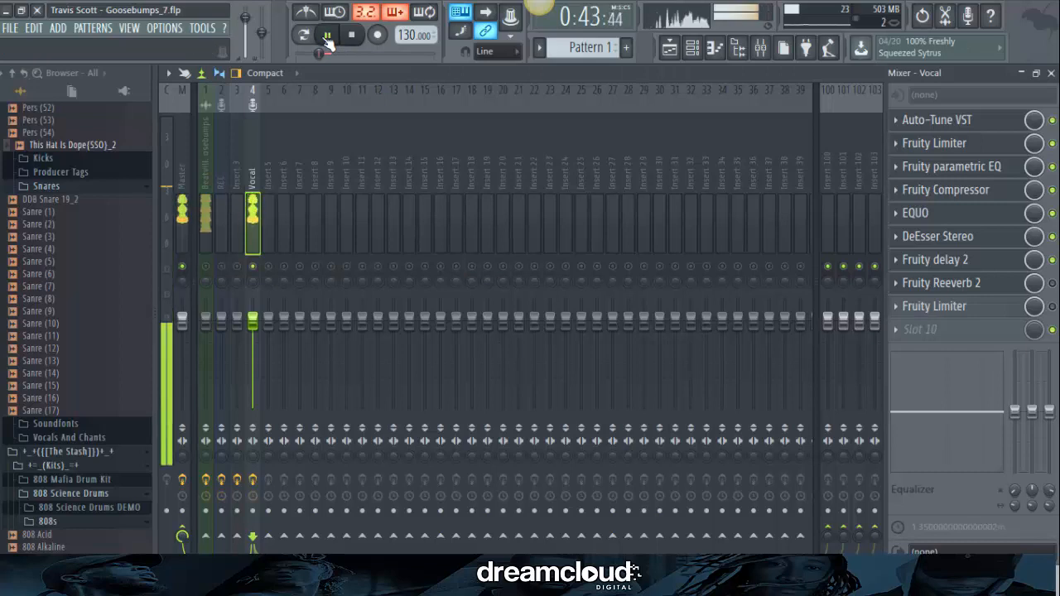
left_click(326, 33)
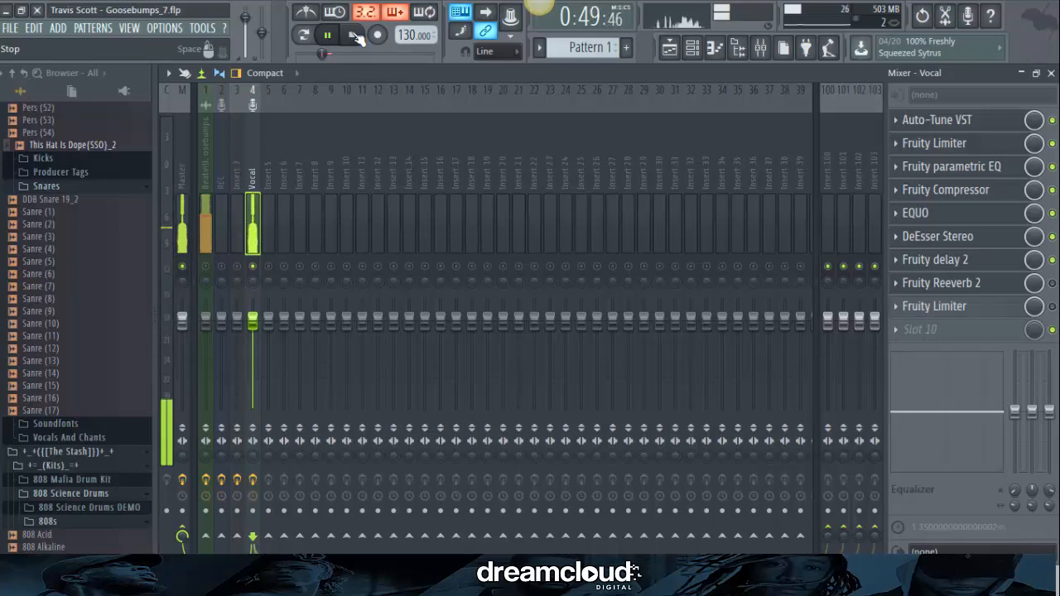
left_click(351, 35)
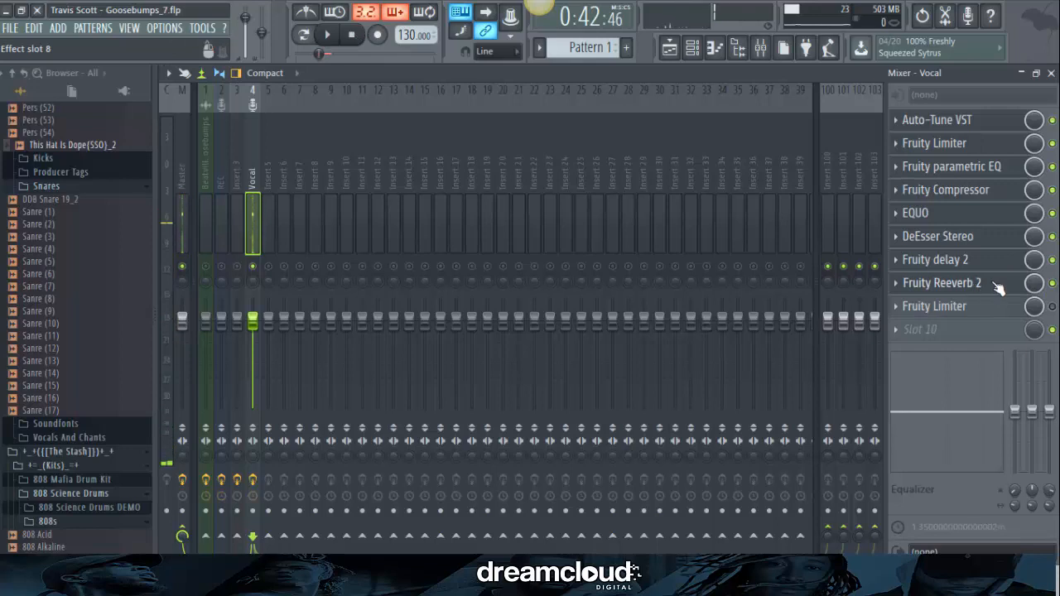
- Set Fruity Reeverb 2 decay, crossover near 471Hz, diffusion and dry/wet to about half
left_click(941, 282)
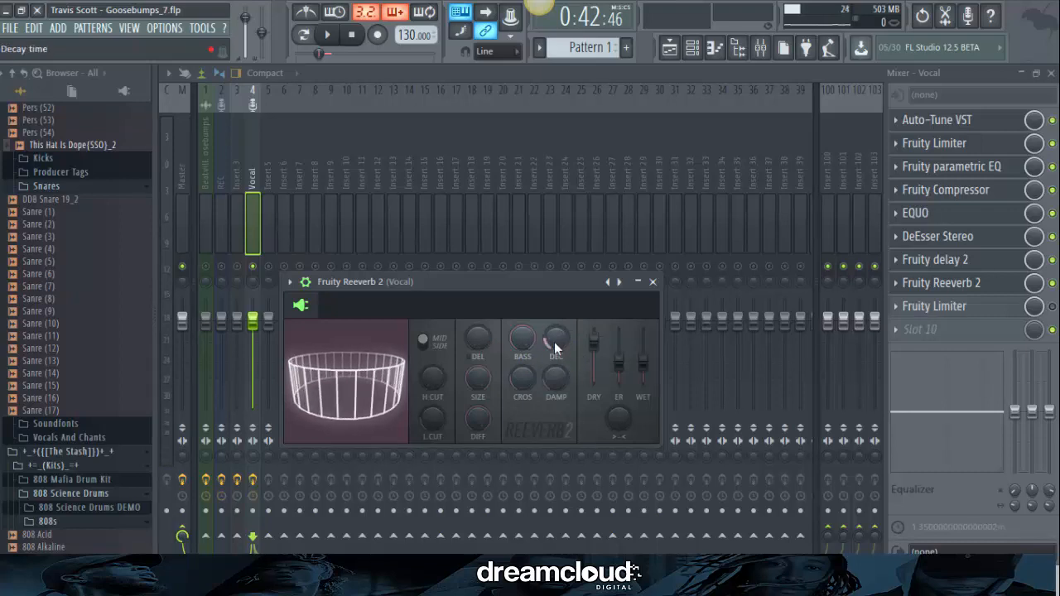
left_click_drag(556, 338, 556, 348)
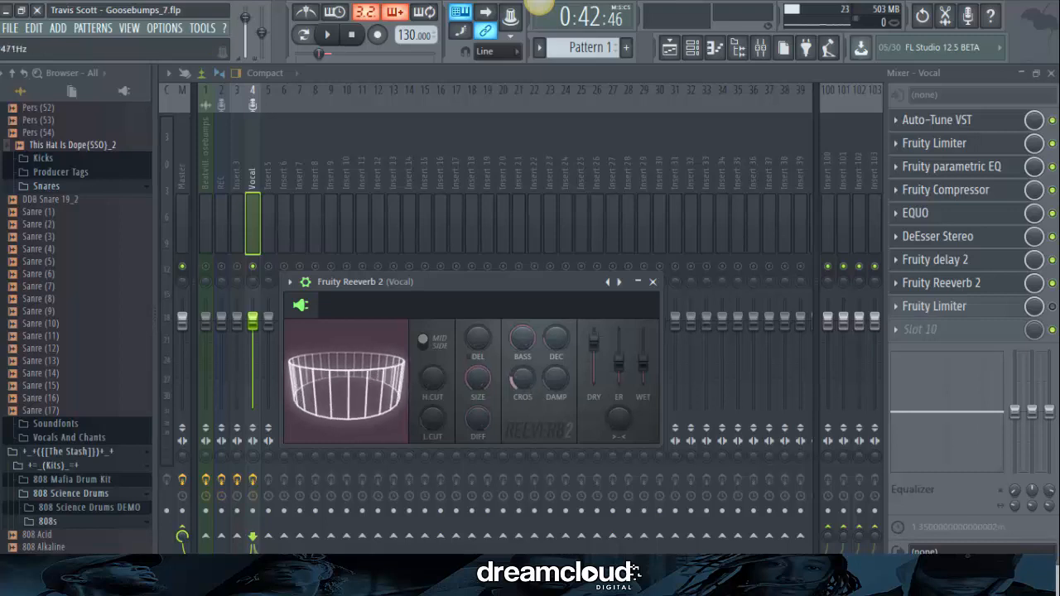
left_click_drag(557, 385, 557, 365)
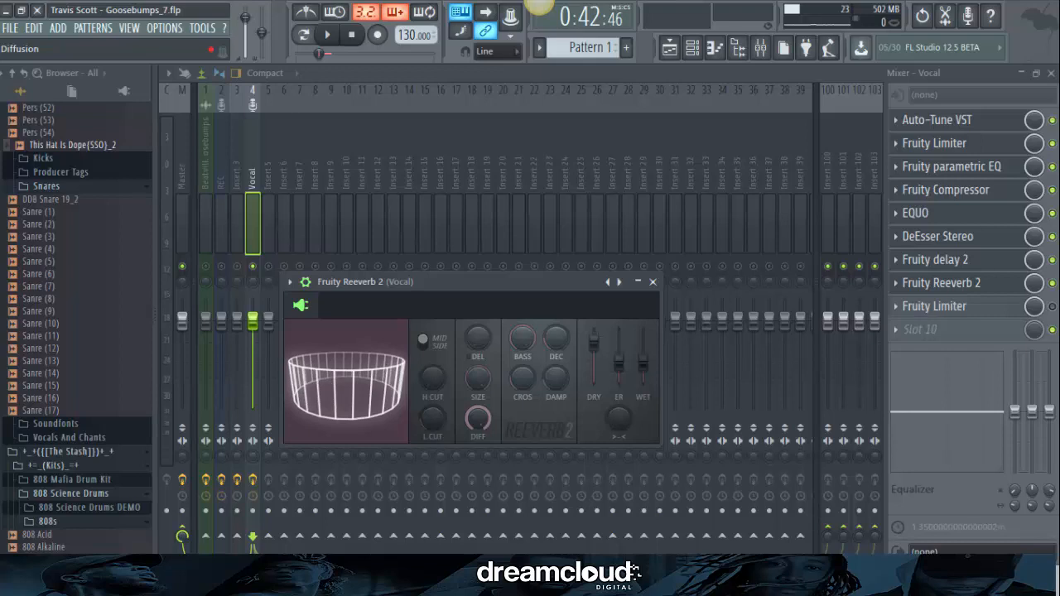
left_click_drag(593, 340, 593, 347)
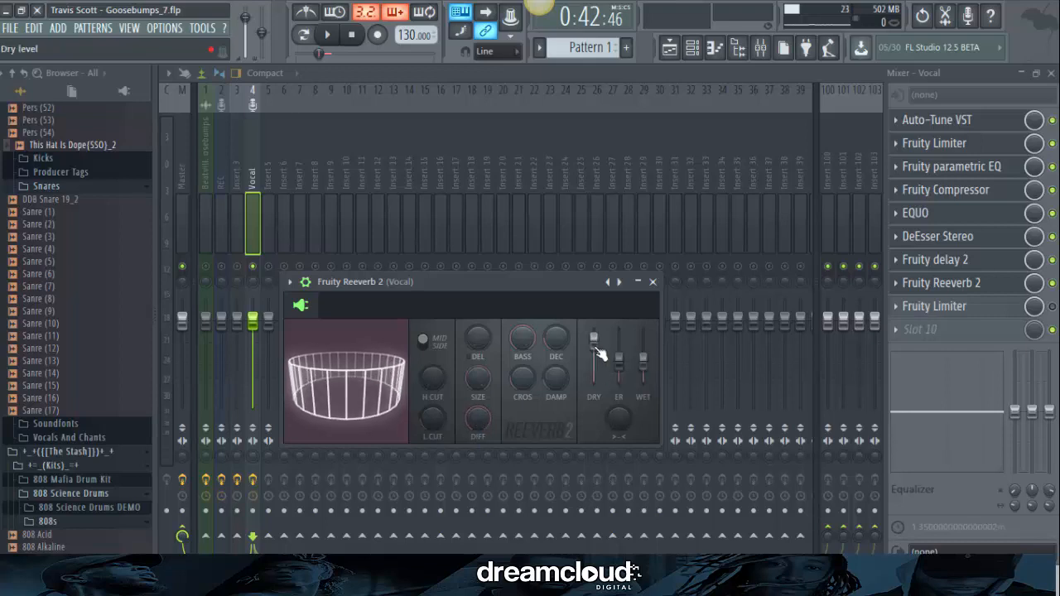
left_click_drag(593, 339, 593, 334)
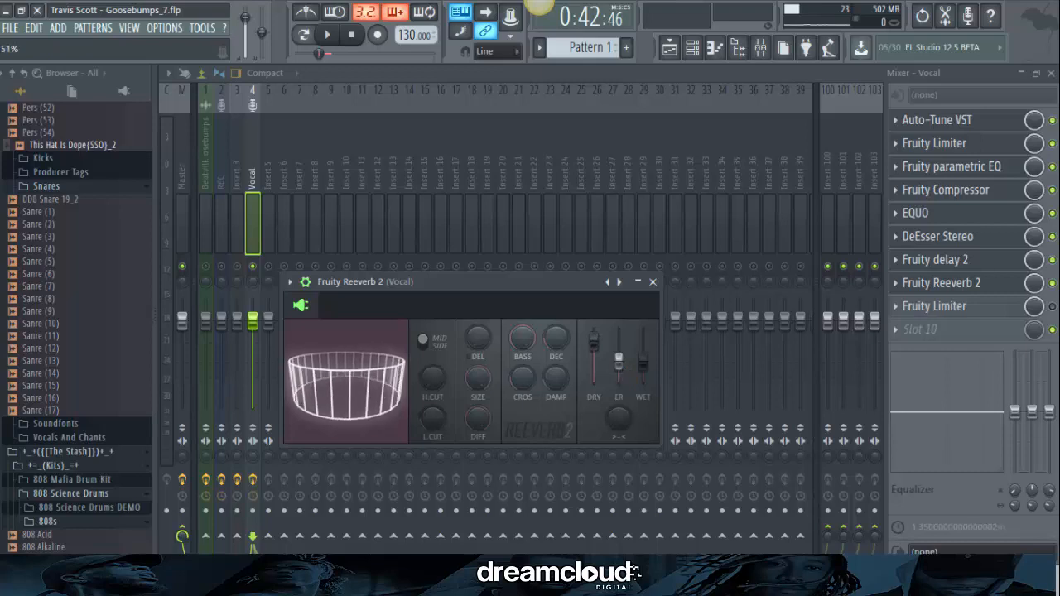
left_click_drag(645, 348, 645, 365)
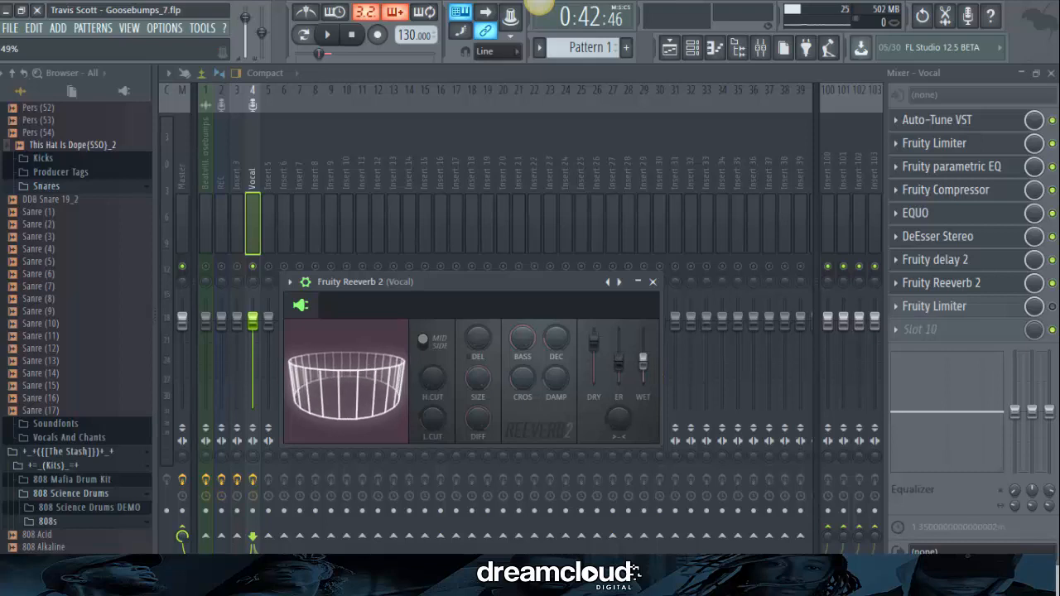
- Audition the vocal with the new reverb settings, then stop playback
left_click(351, 35)
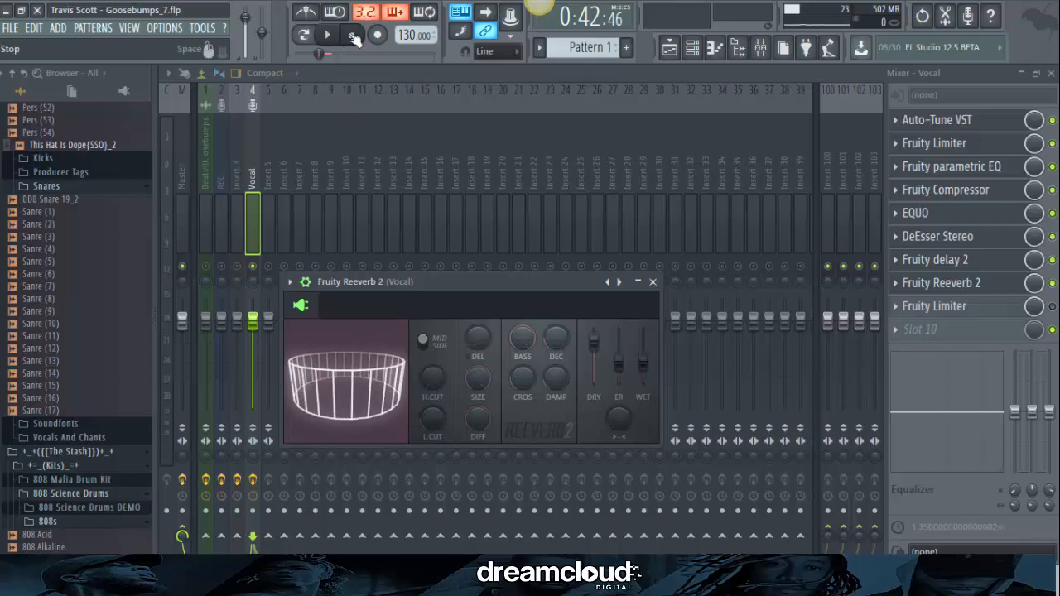
left_click(325, 35)
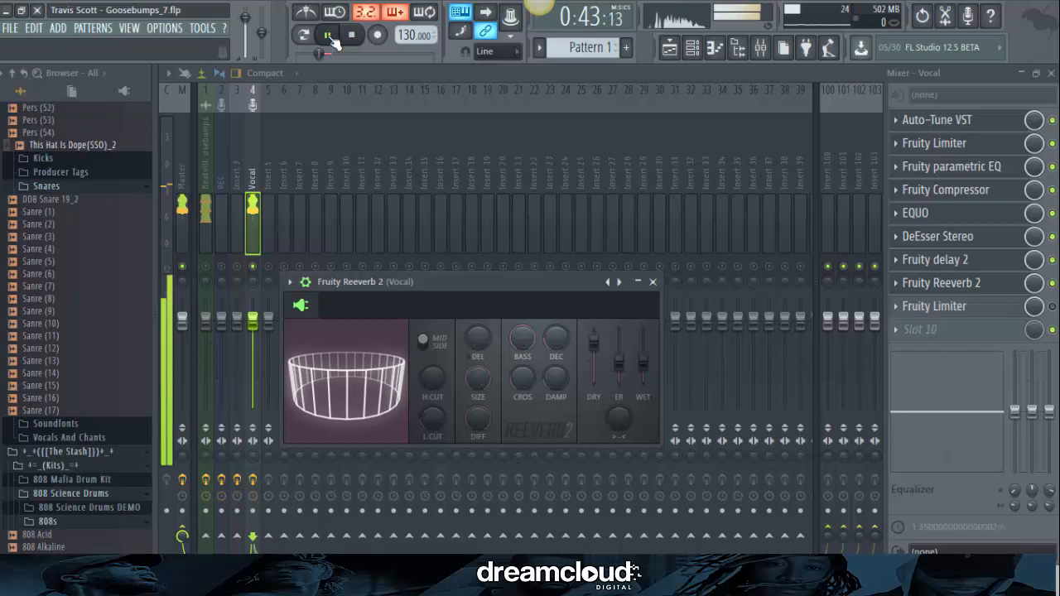
left_click(328, 35)
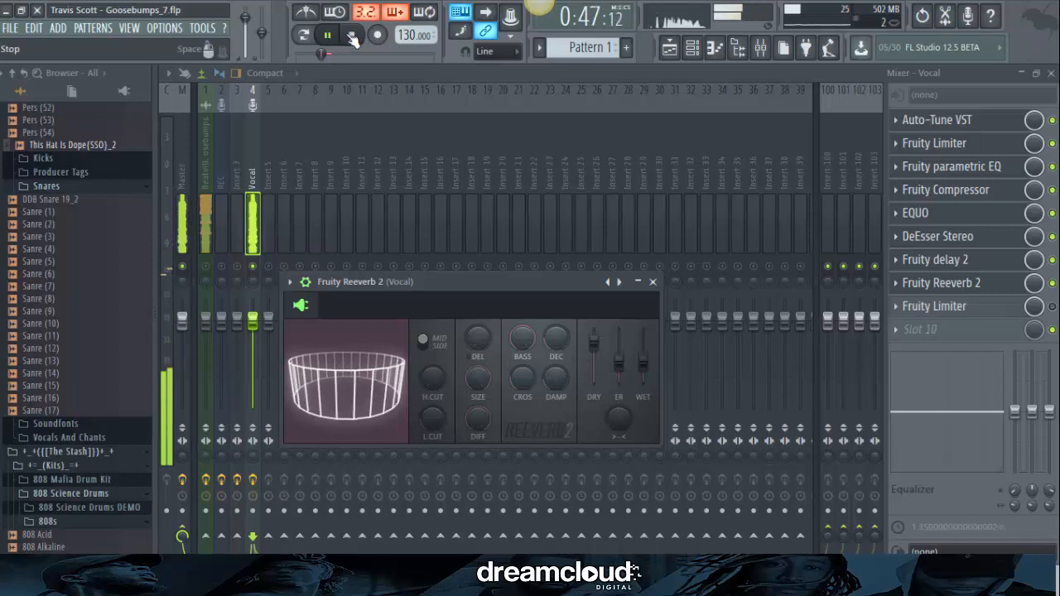
left_click(326, 35)
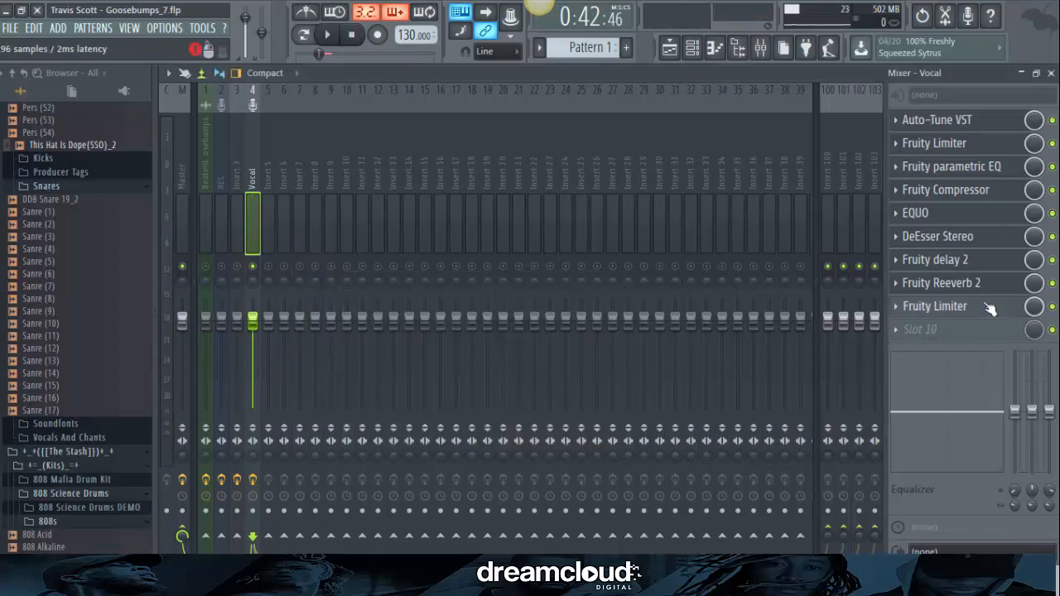
- Audition the Vocal track's Fruity Limiter during a brief playback, then stop
left_click(935, 304)
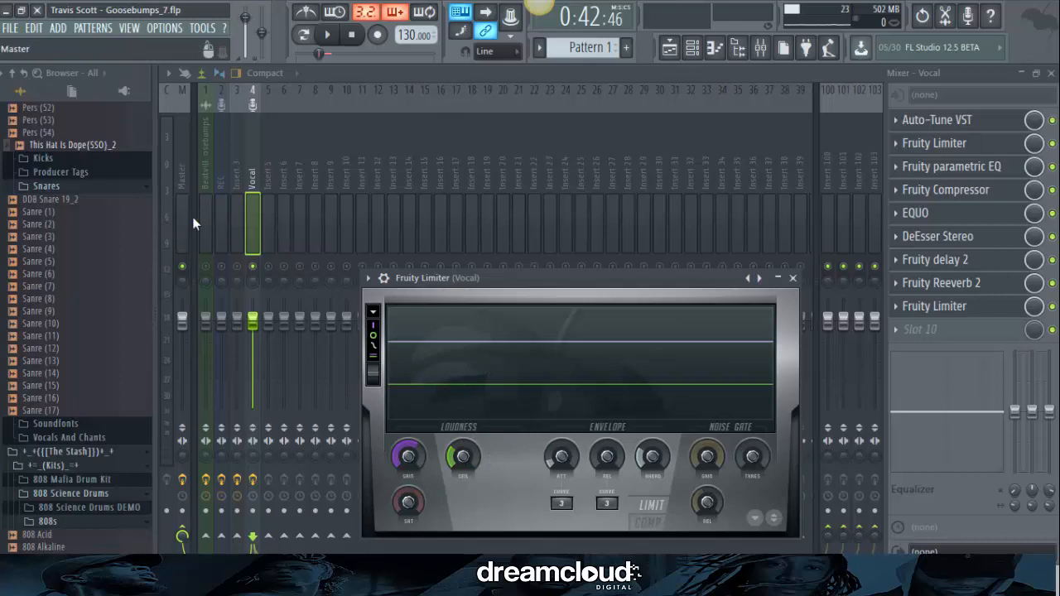
left_click(326, 35)
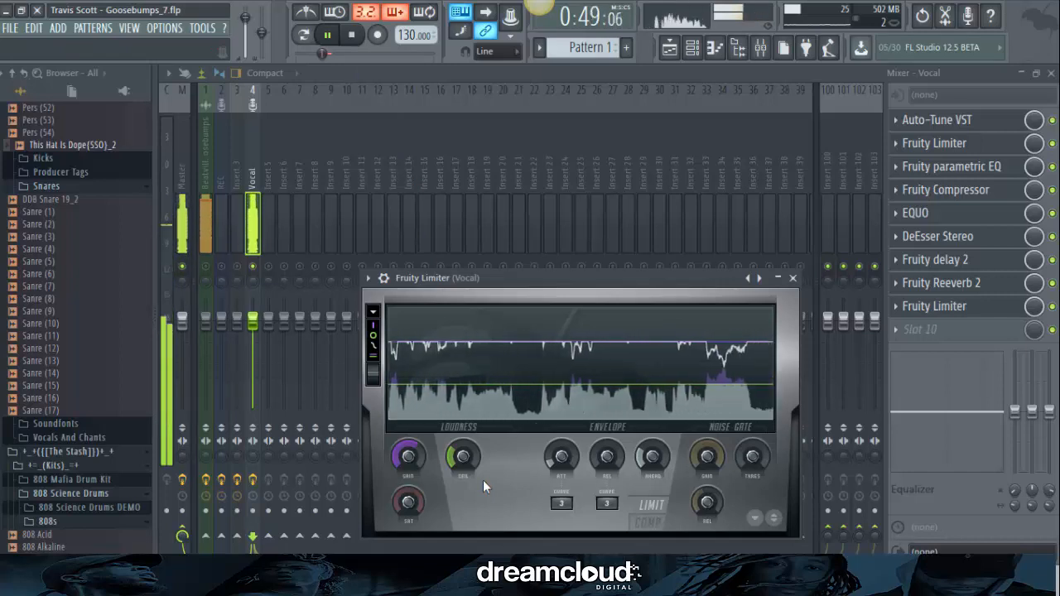
left_click(326, 35)
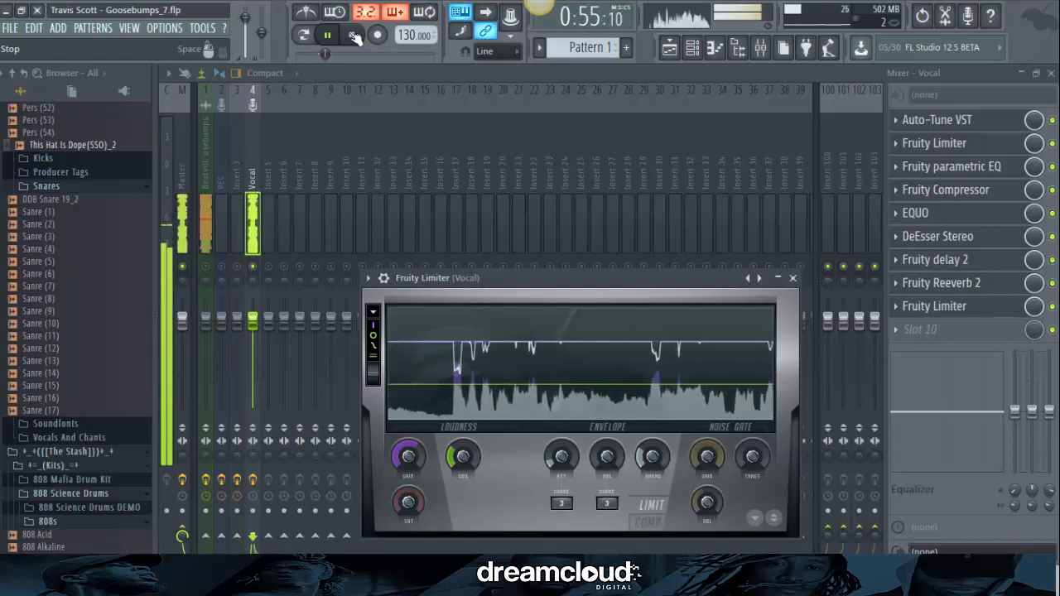
left_click(327, 35)
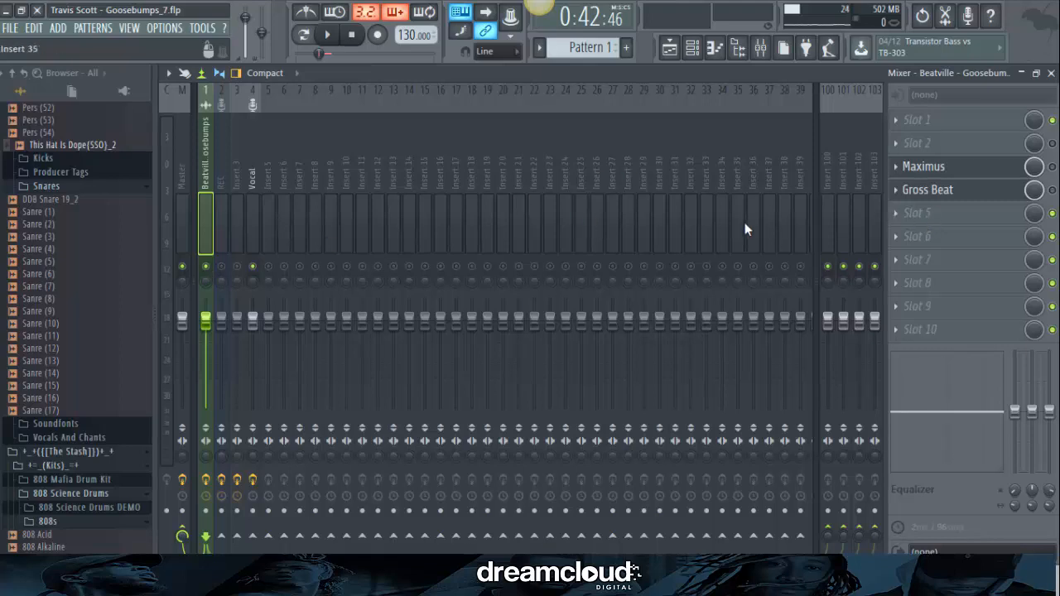
- Play and stop the song briefly, then bring up Maximus on the Beatville track
left_click(326, 33)
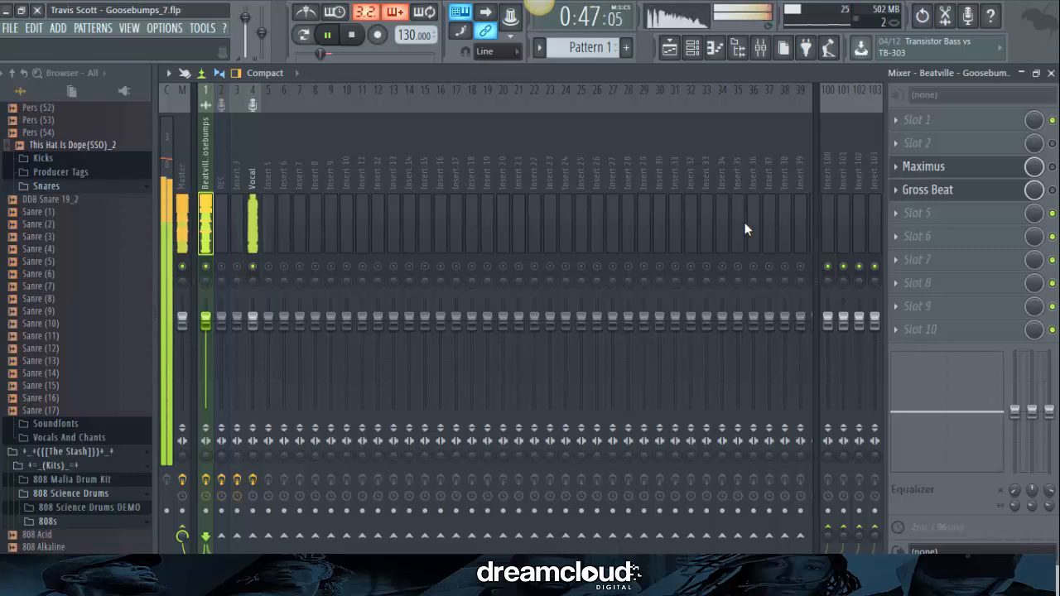
left_click(351, 35)
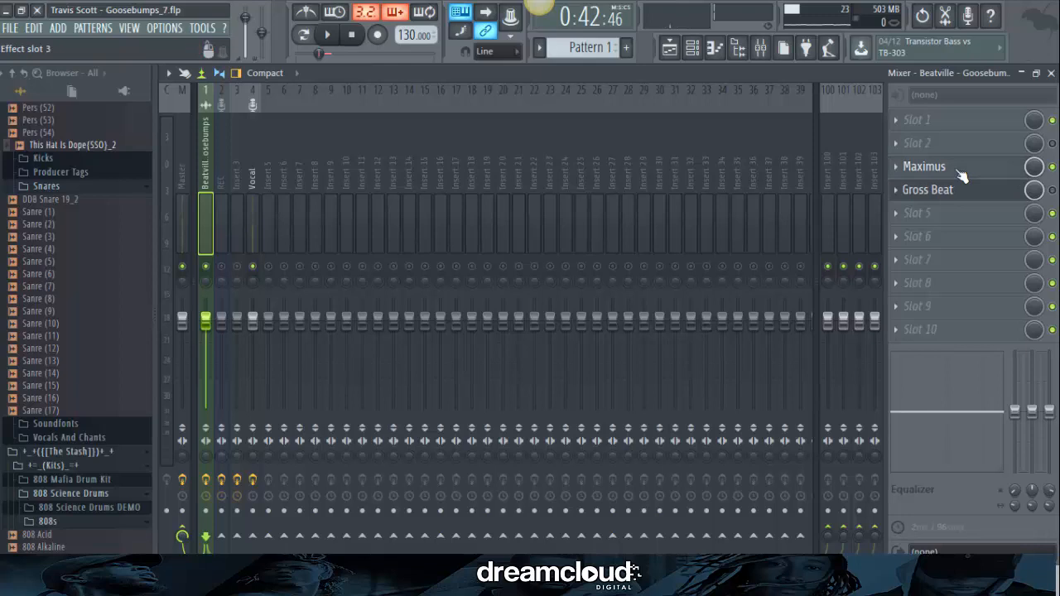
left_click(924, 165)
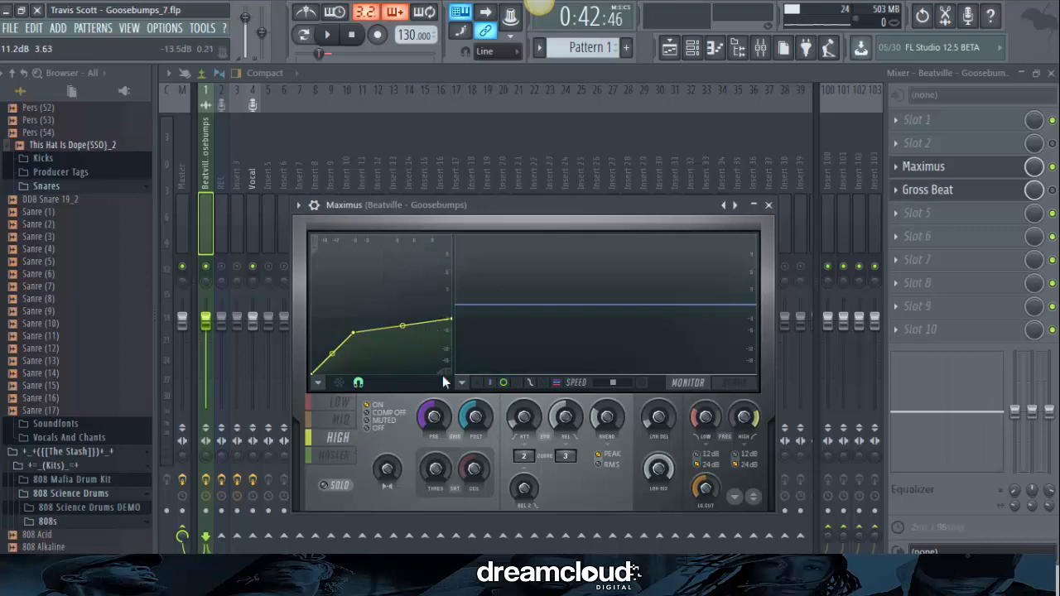
mouse_move(434, 356)
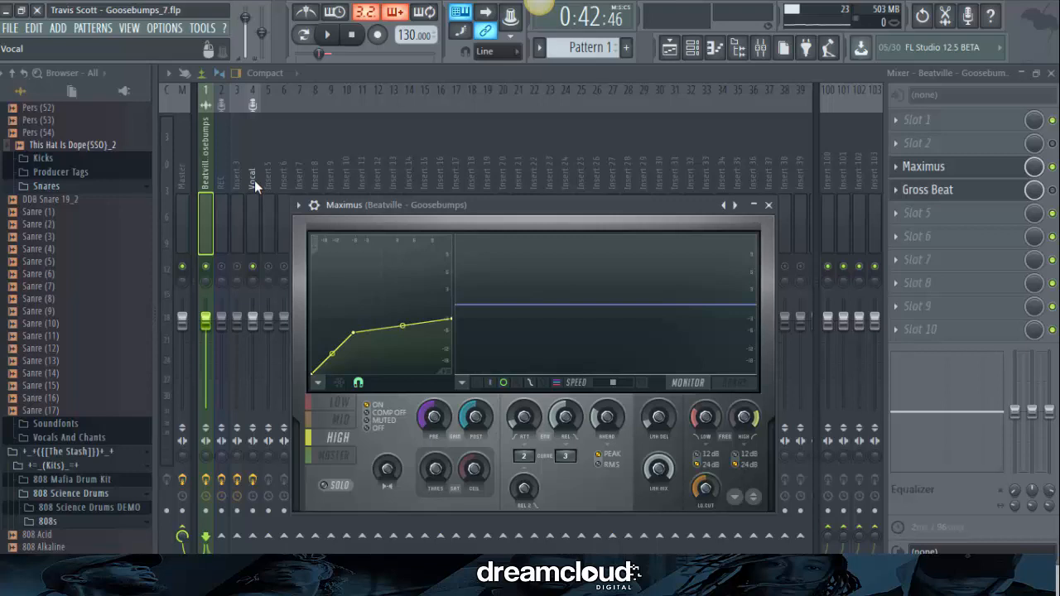
- Raise the master band curve's top point to maximum, settle it lower, and audition the instrumental
left_click(326, 33)
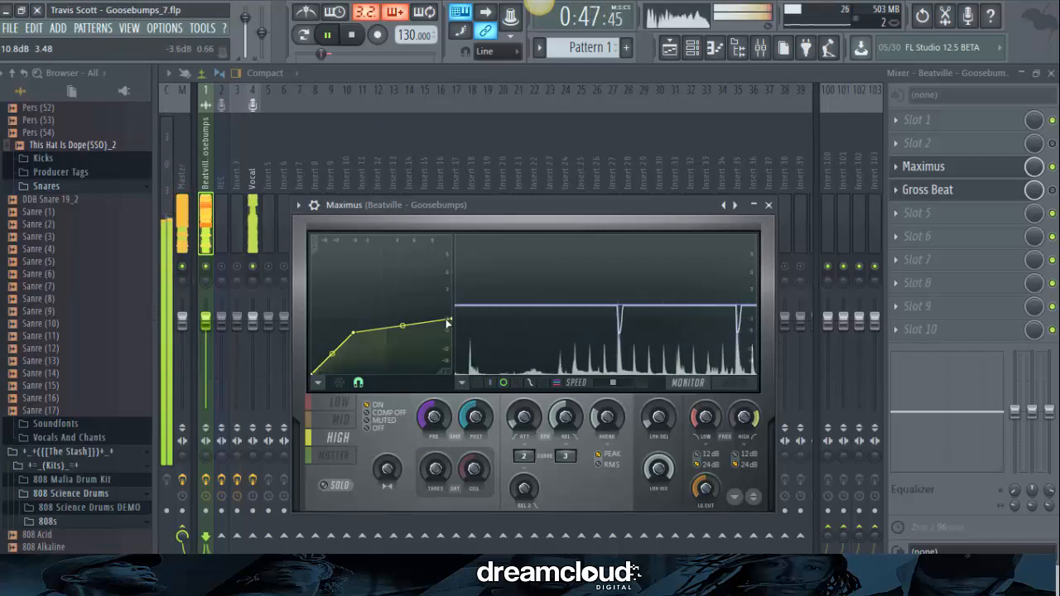
left_click_drag(447, 325, 454, 318)
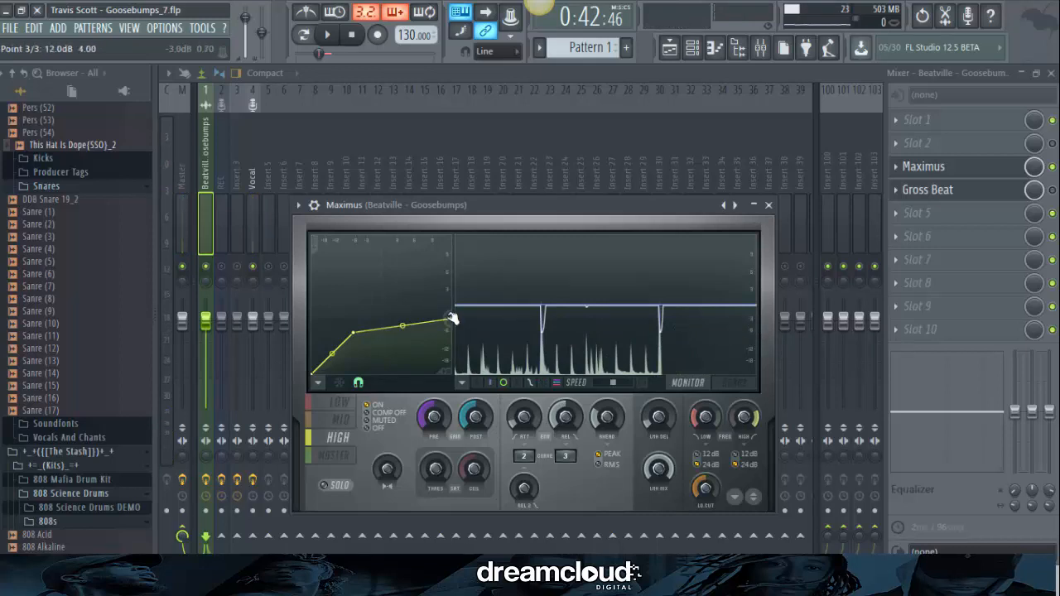
left_click_drag(451, 318, 454, 239)
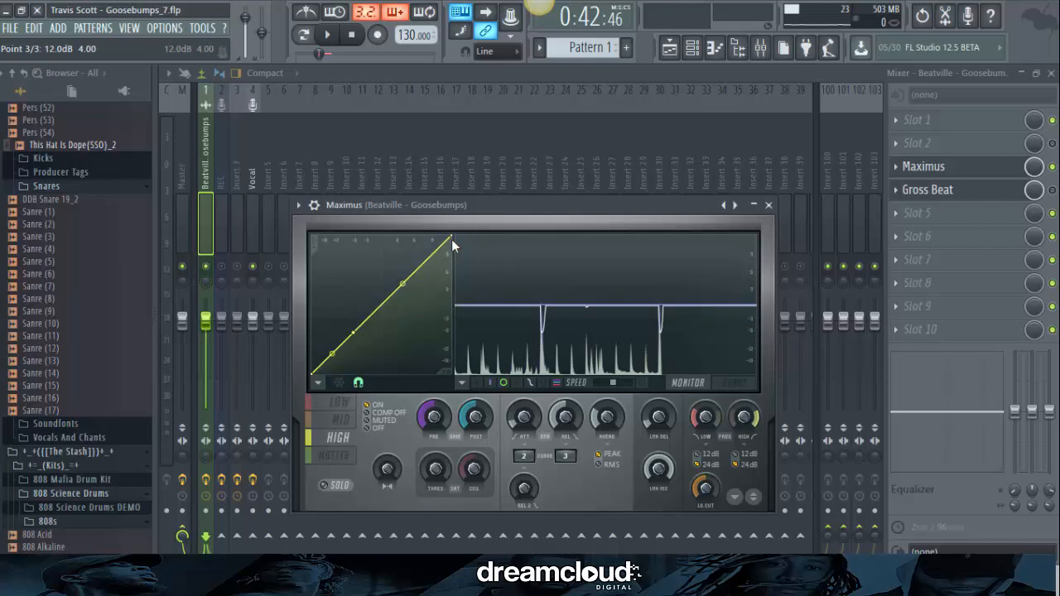
mouse_move(456, 239)
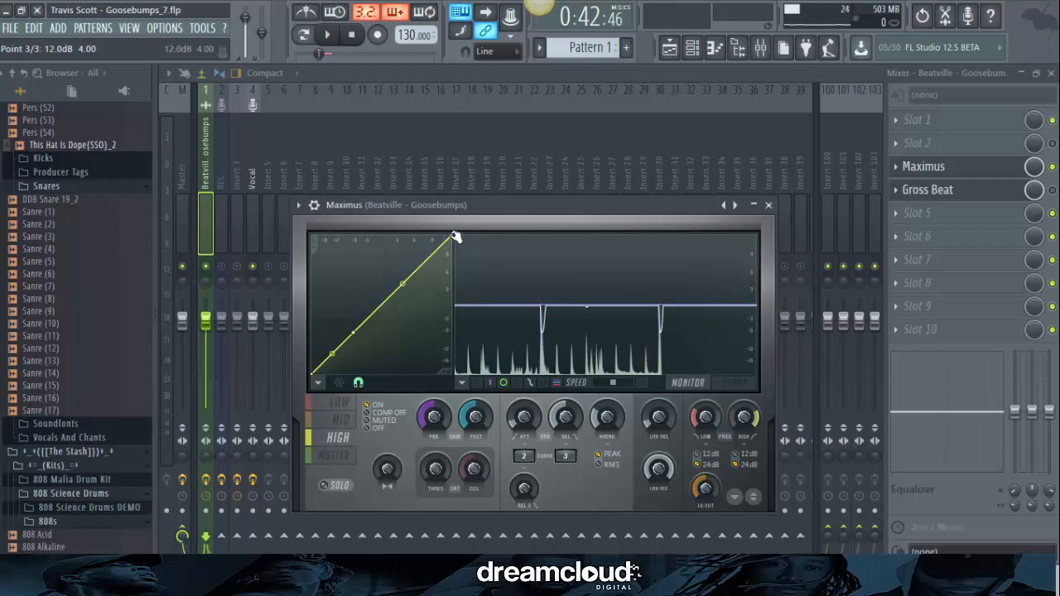
left_click_drag(454, 238, 454, 306)
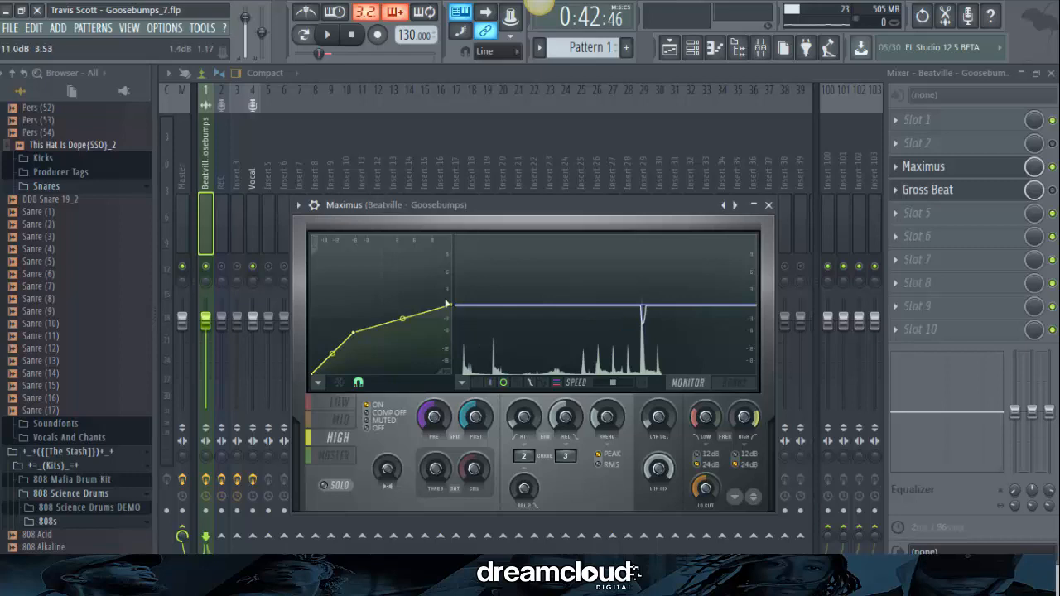
left_click_drag(447, 305, 454, 329)
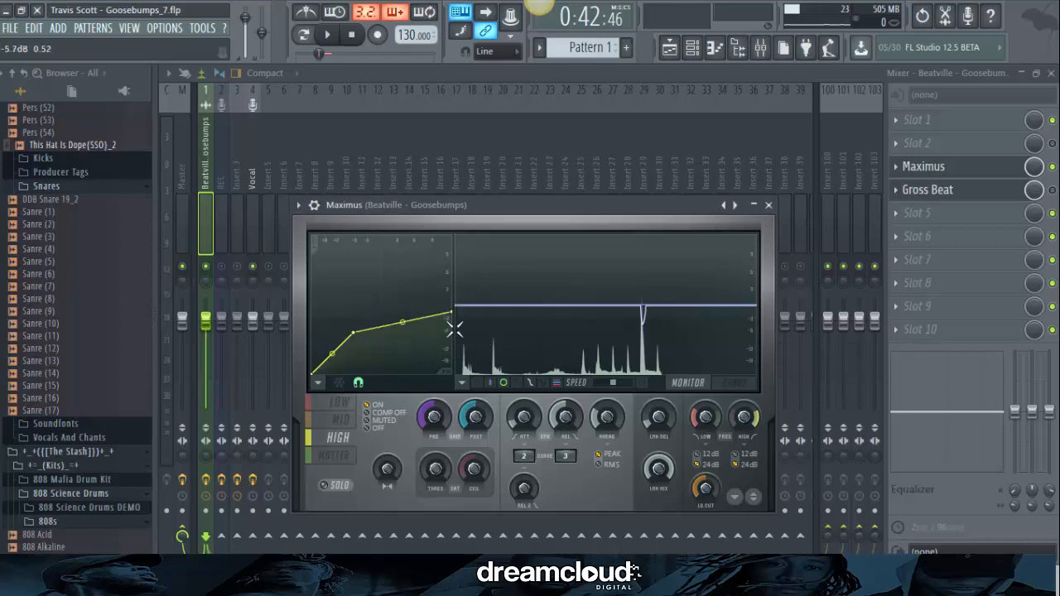
left_click(326, 33)
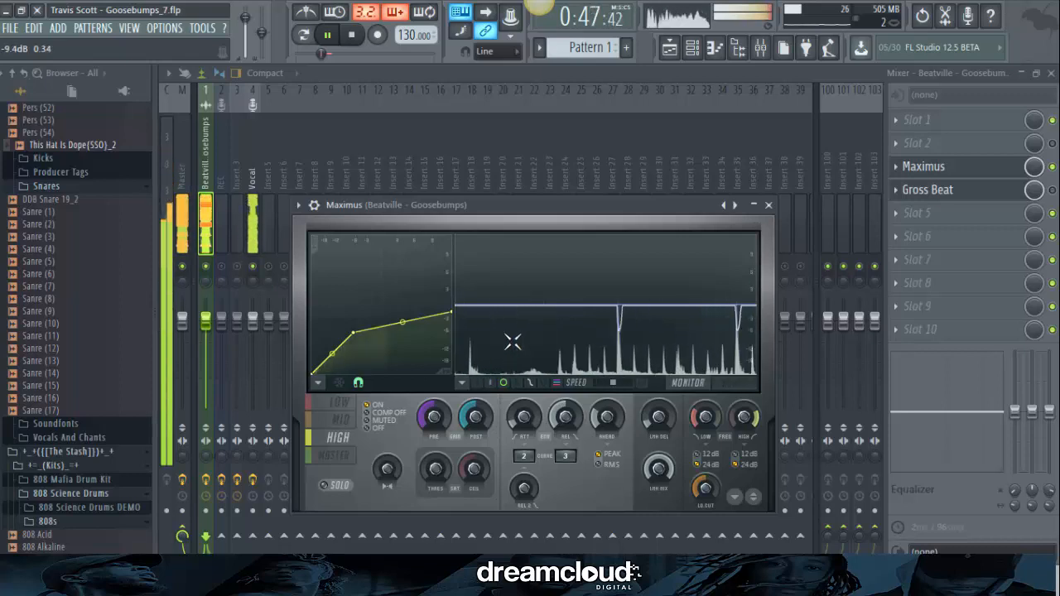
left_click(340, 421)
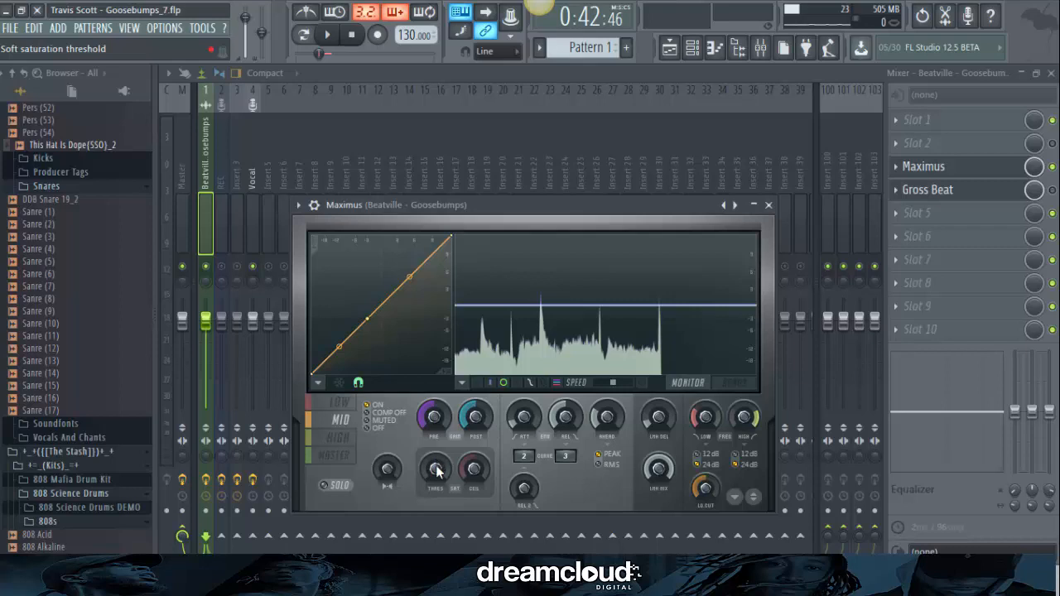
- Check the mid band's soft saturation, then show the low band's settings
left_click(326, 34)
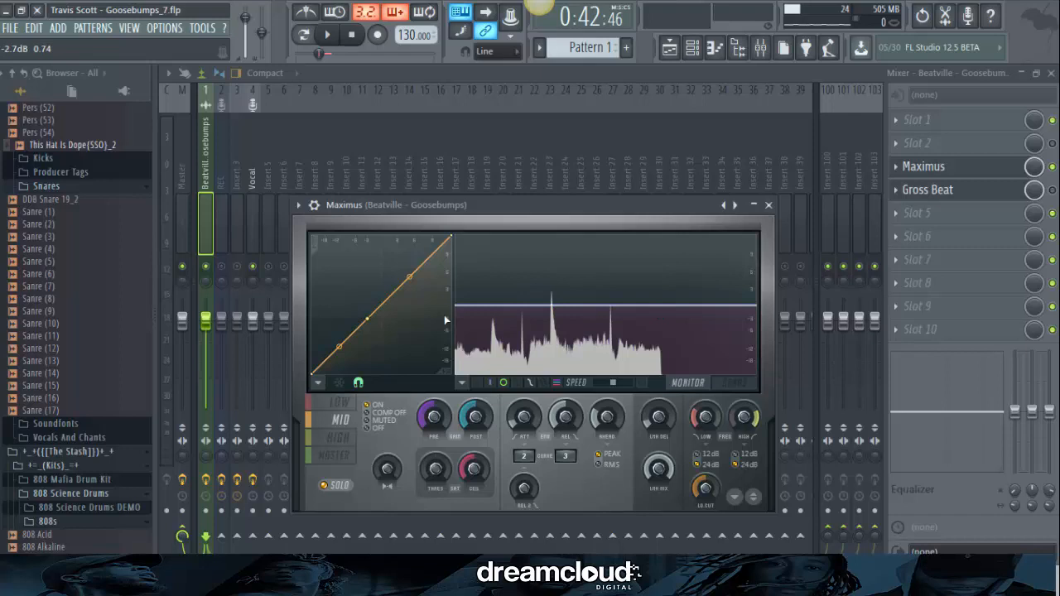
left_click(327, 33)
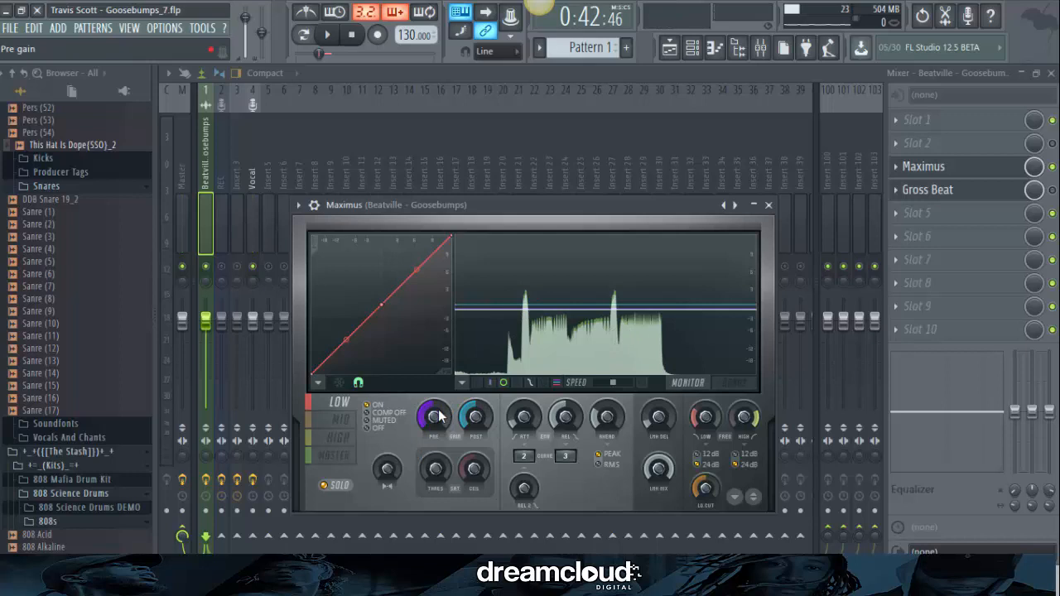
- Adjust the low band's pre gain and fine-tune its leveling threshold
left_click_drag(434, 417, 433, 397)
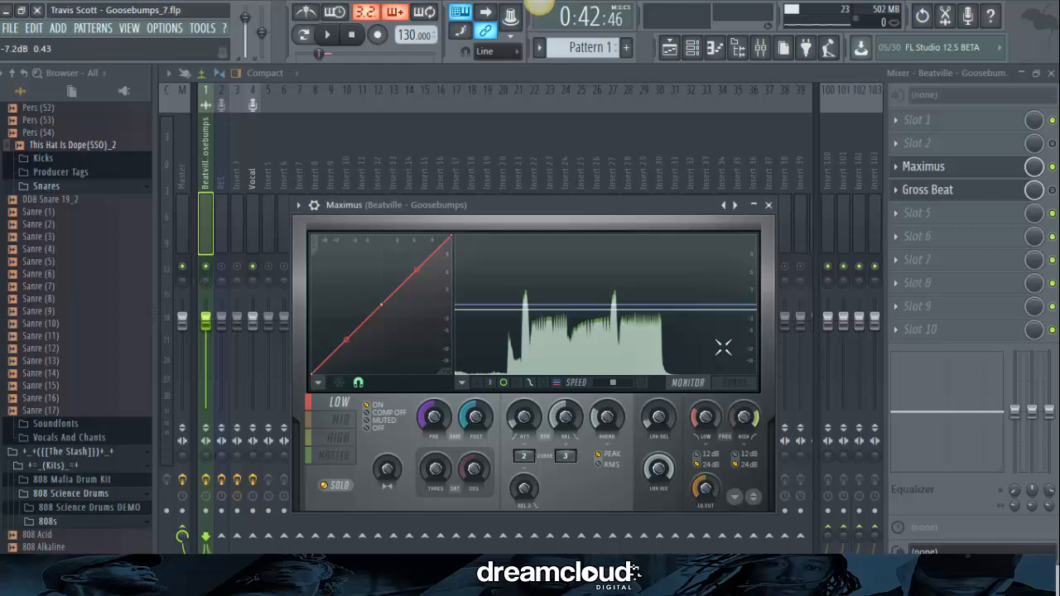
left_click(328, 35)
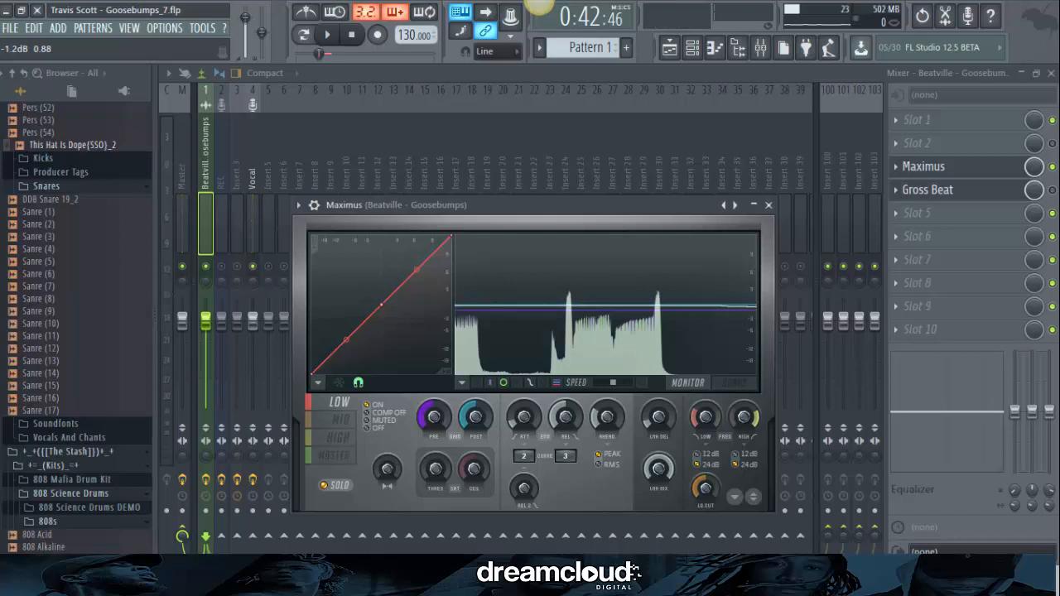
left_click(327, 35)
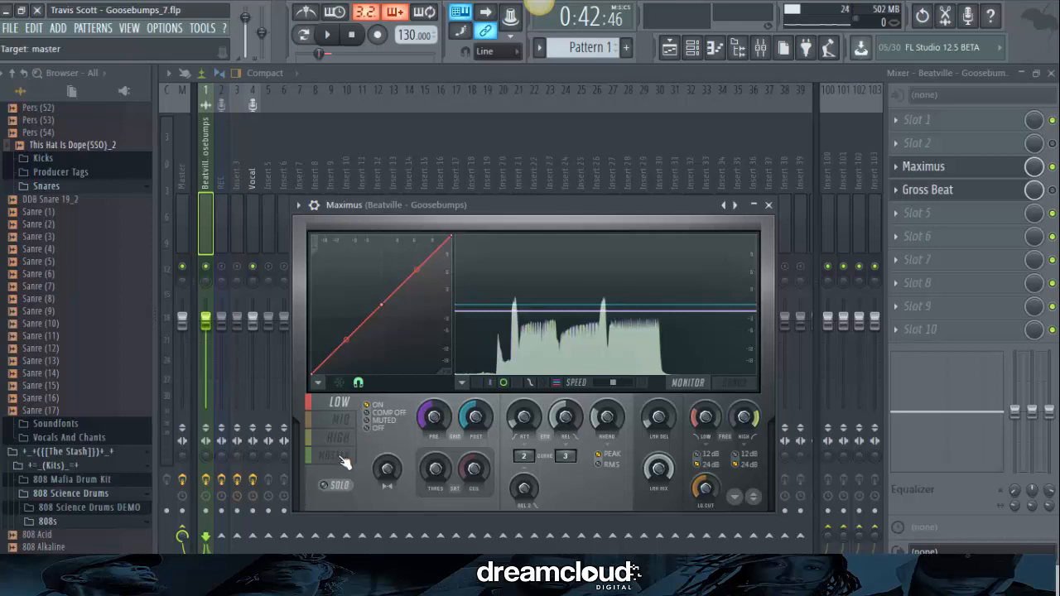
- Listen to the high, mid and low bands in turn, return to master, and show the Master track's effects
left_click(331, 455)
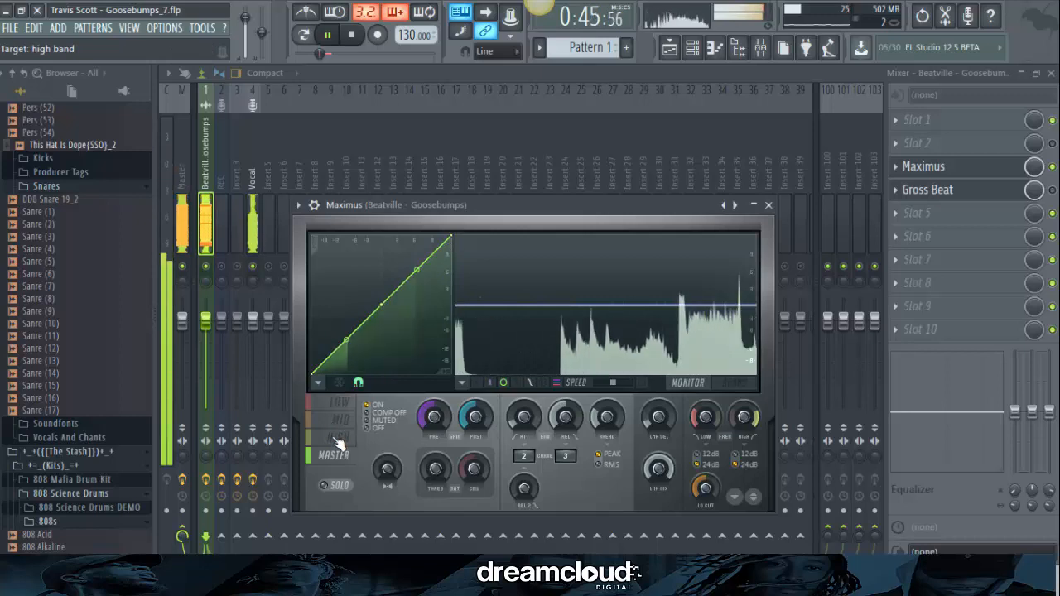
left_click(334, 420)
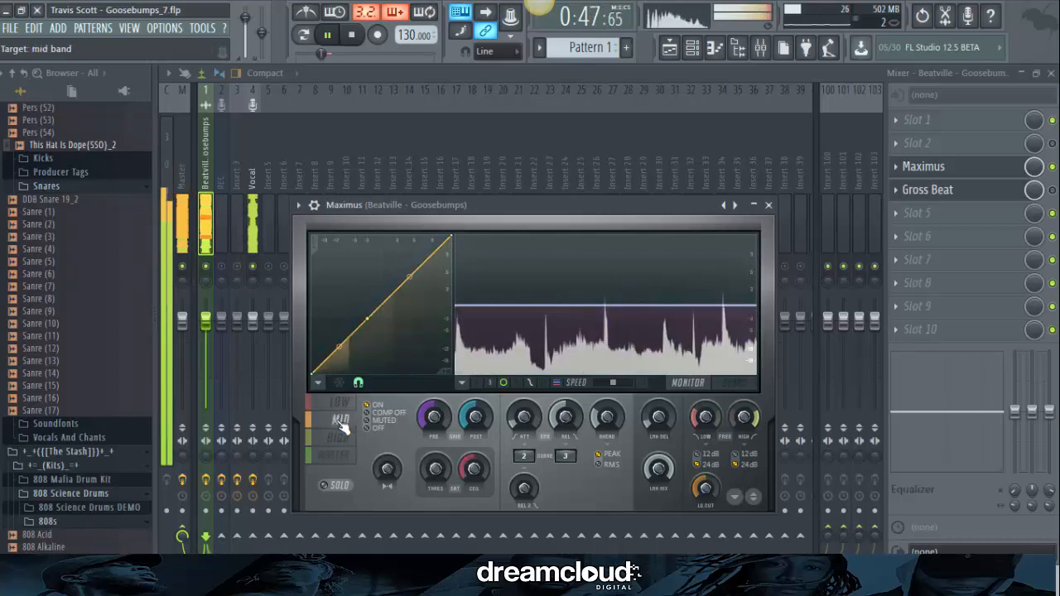
left_click(334, 404)
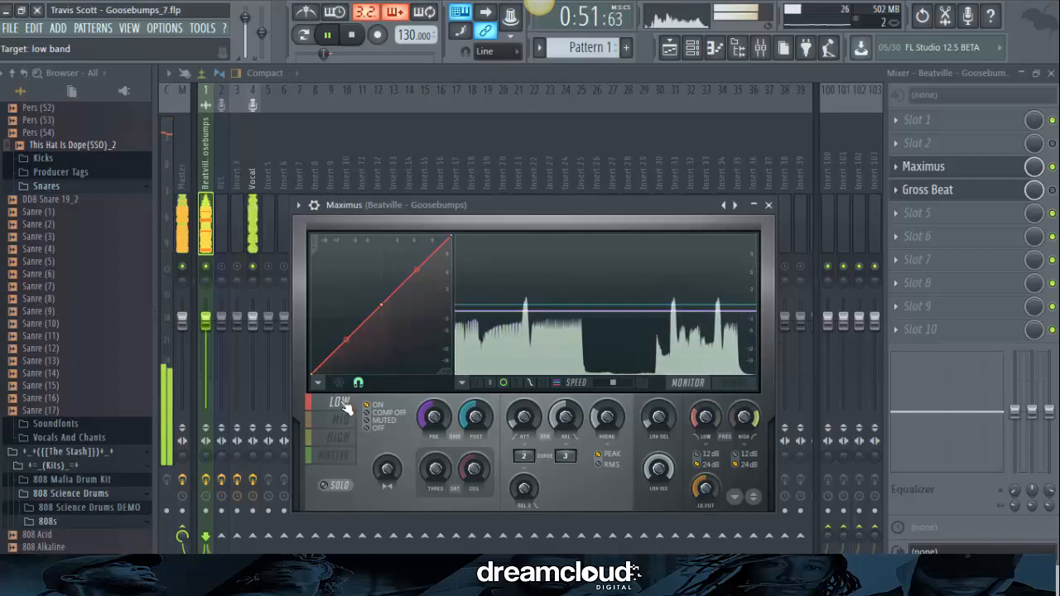
left_click(338, 421)
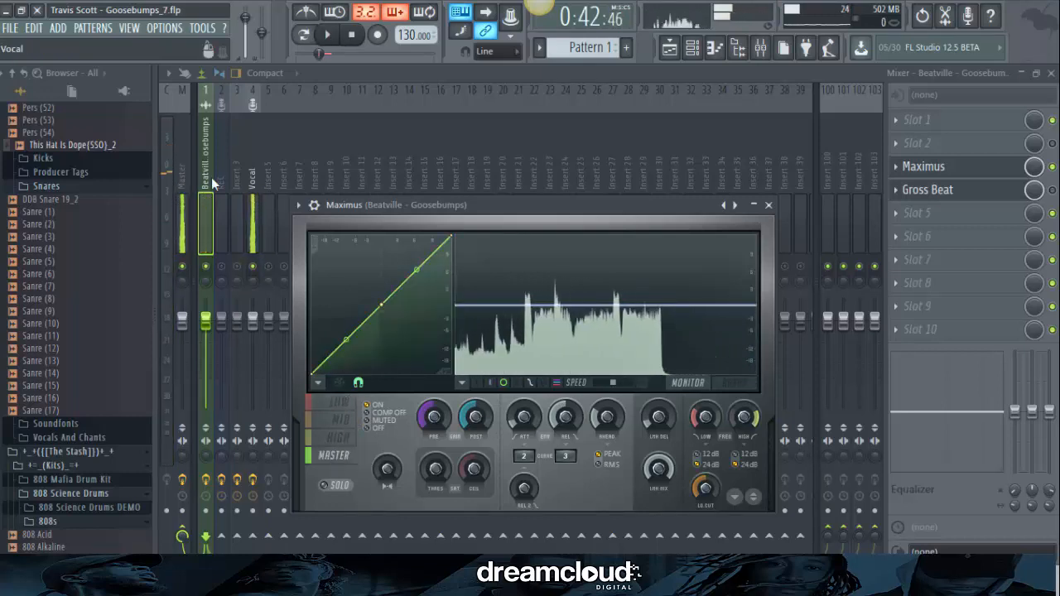
left_click(326, 33)
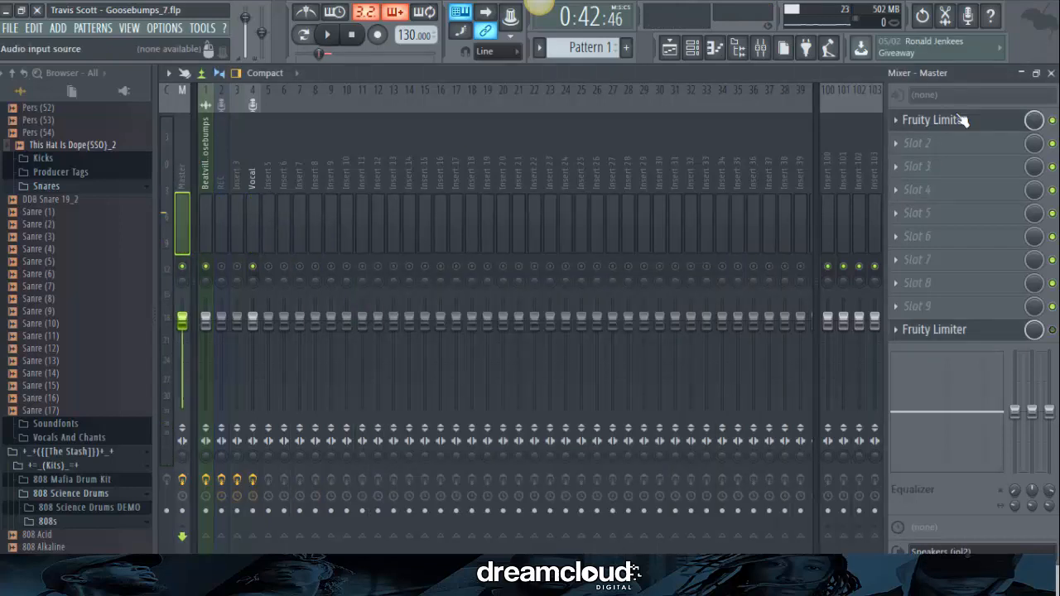
- Select the Beatville instrumental mixer track and start playing the song
left_click(934, 119)
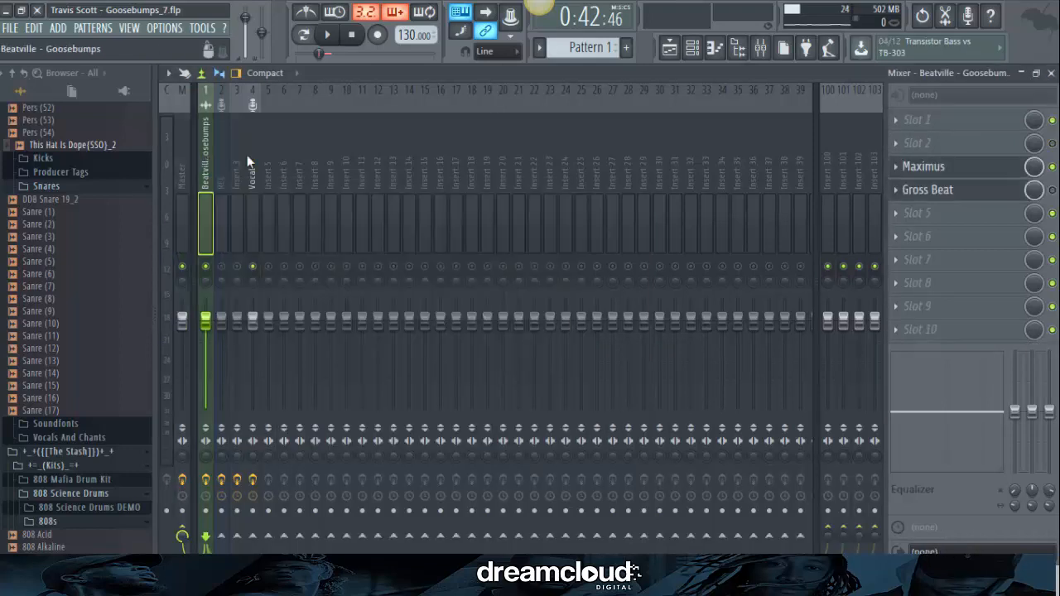
left_click(326, 33)
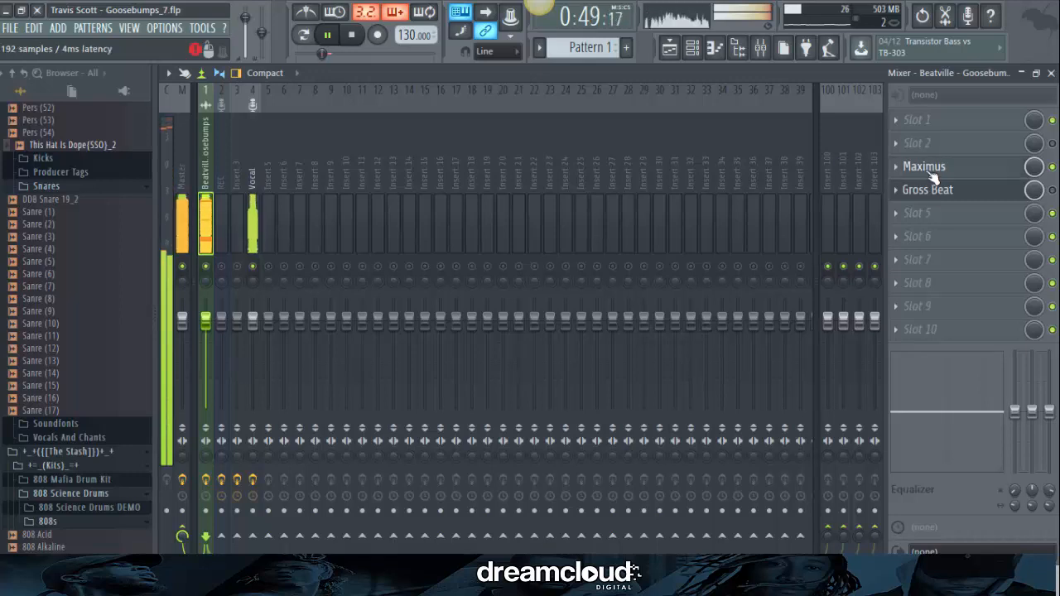
- Reopen Maximus, listen to the low band during playback, then return to the master band
left_click(922, 165)
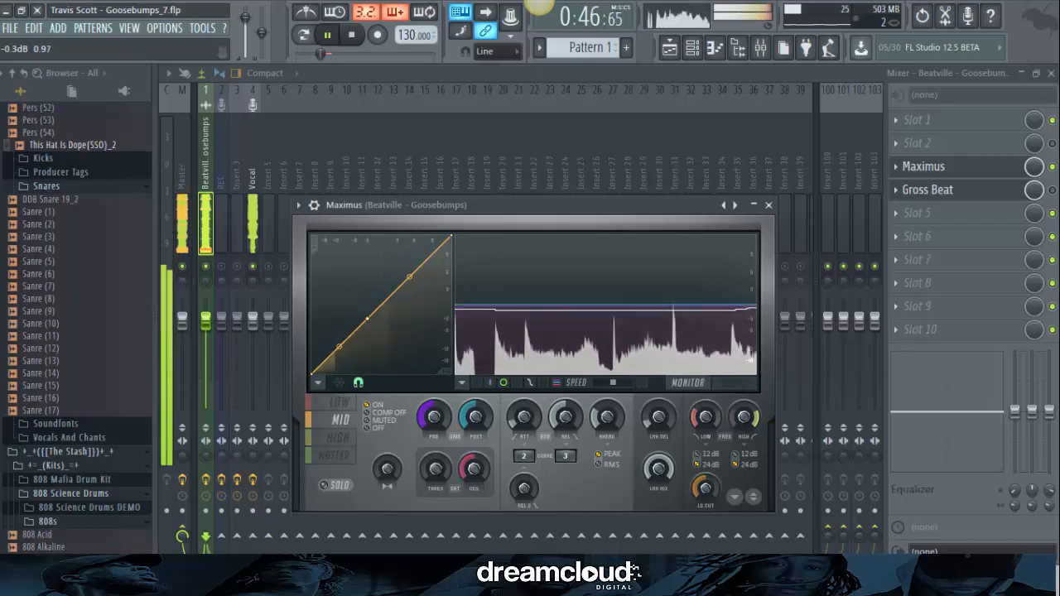
left_click(338, 404)
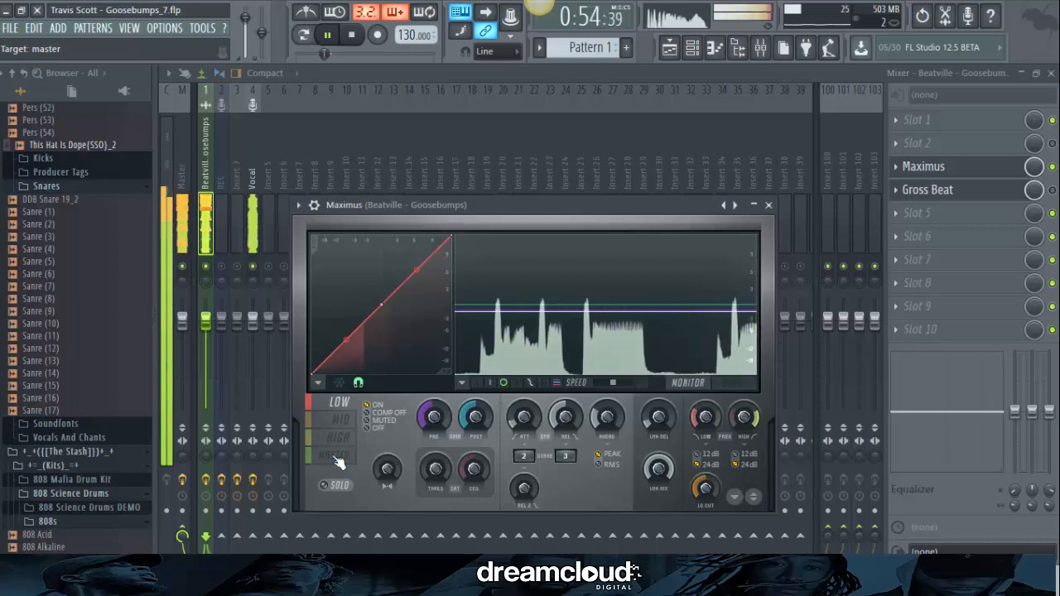
left_click(335, 456)
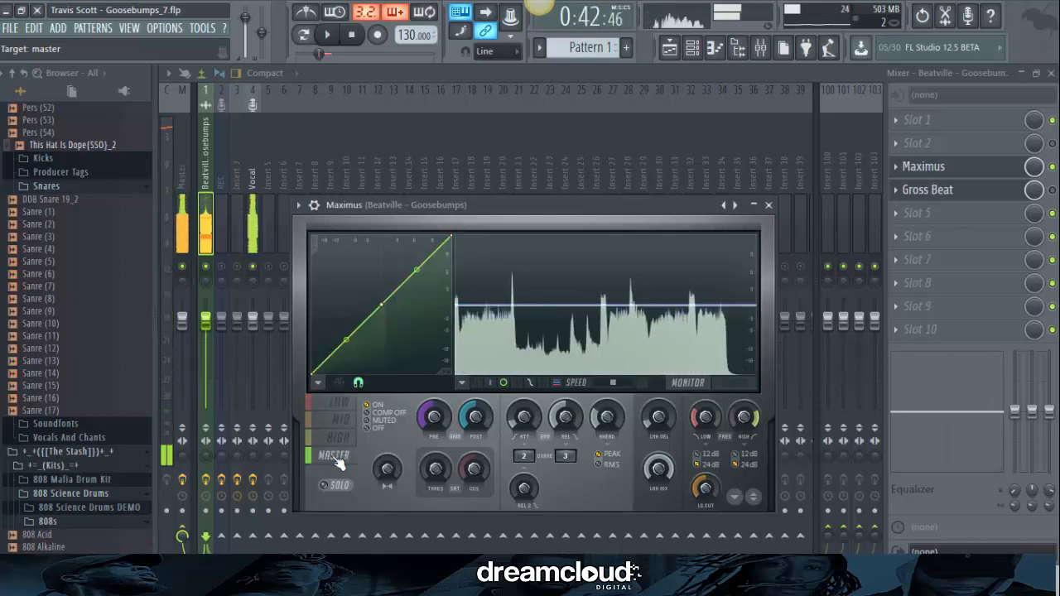